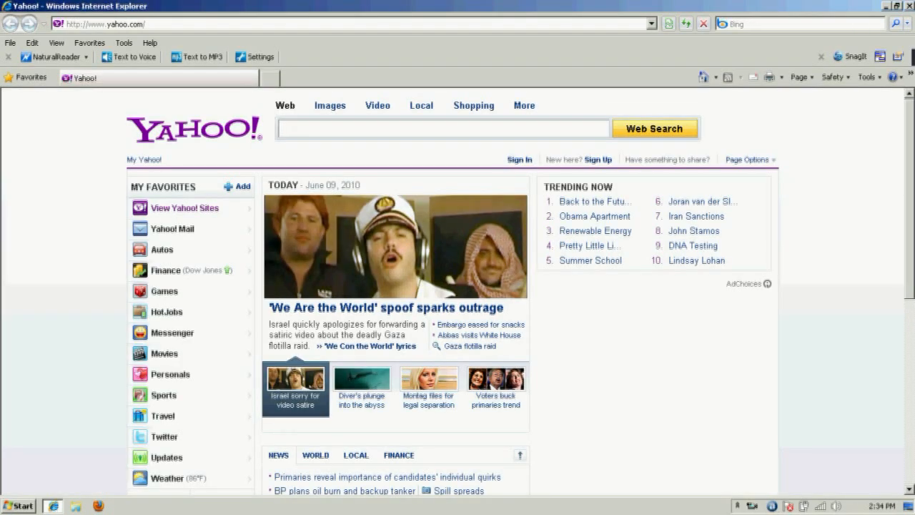
Navigate from Yahoo to Oracle's Java SE Downloads page via Downloads > Java for Developers
left_click(442, 128)
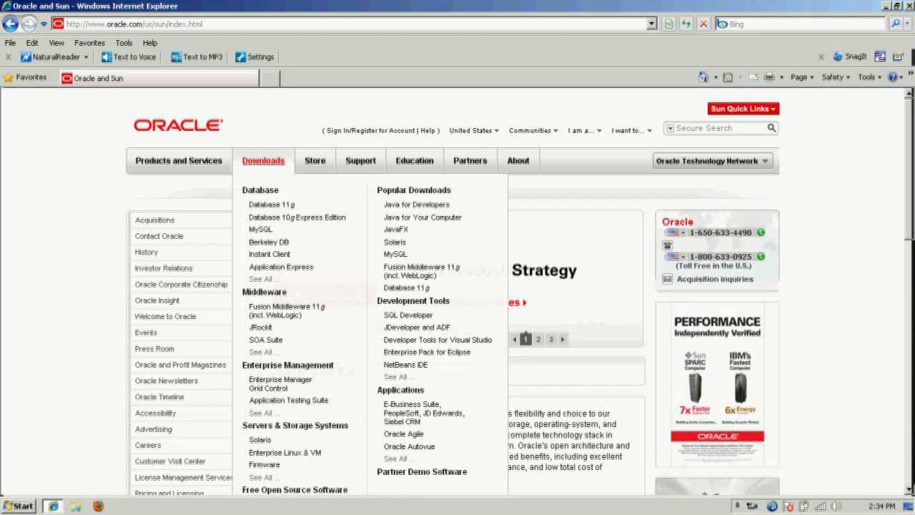
mouse_move(416, 205)
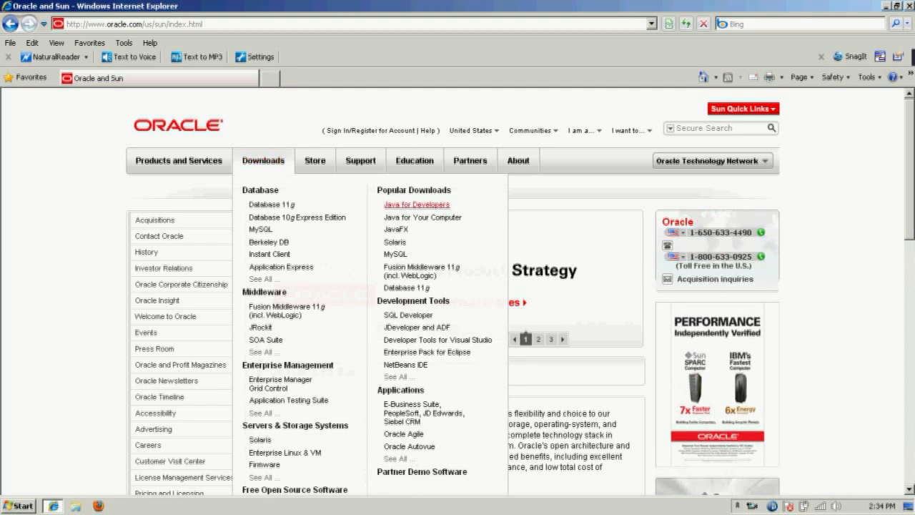
left_click(422, 218)
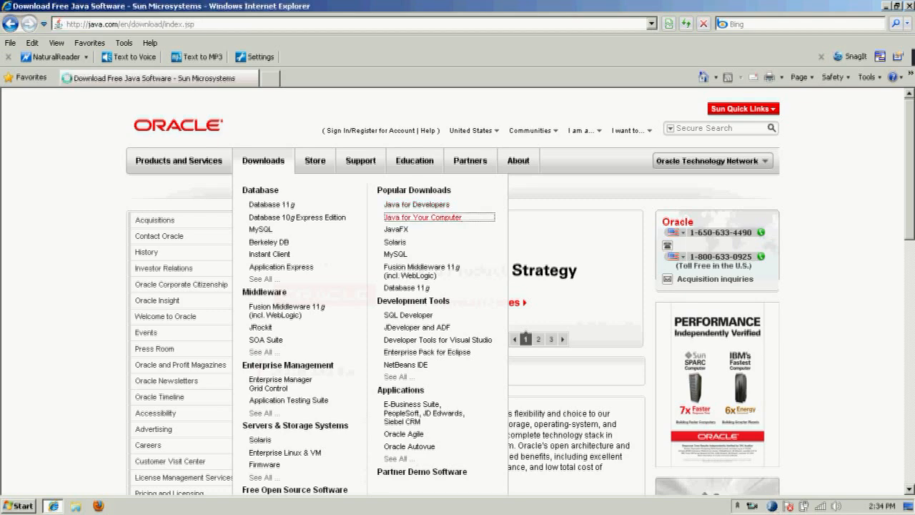
left_click(422, 217)
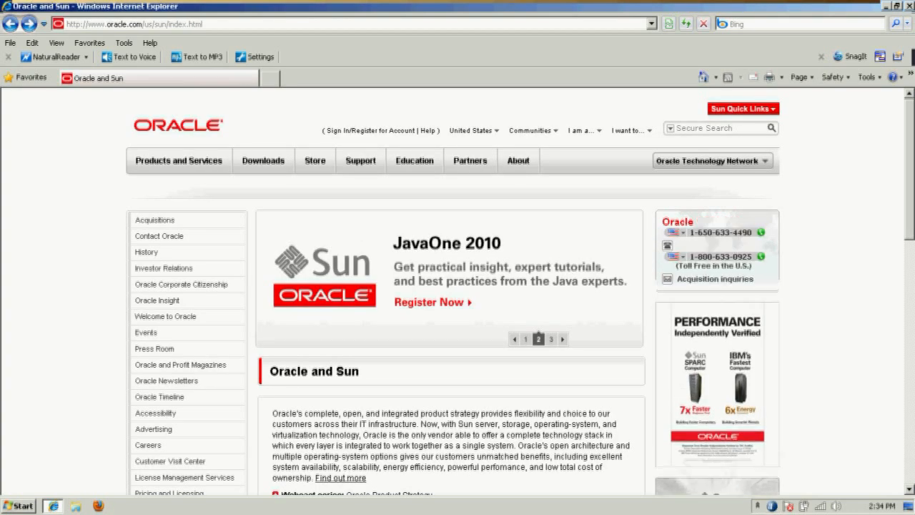
left_click(263, 160)
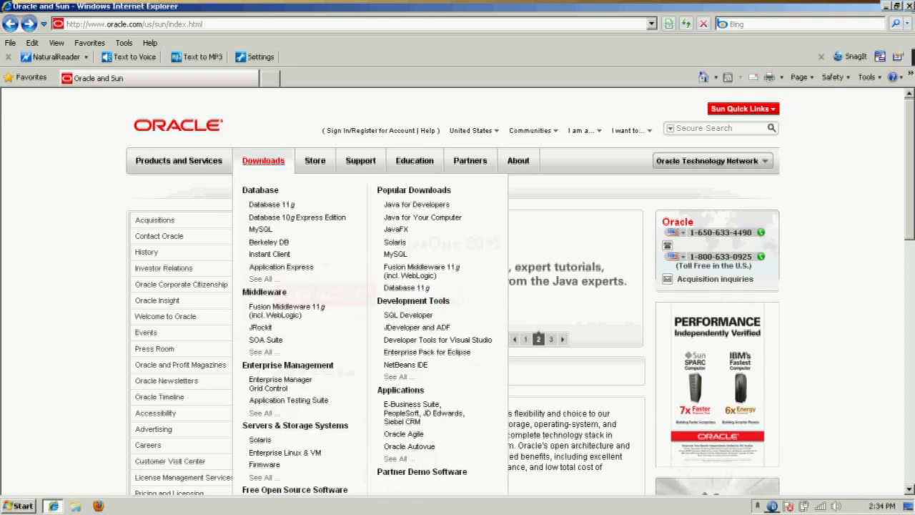
mouse_move(422, 217)
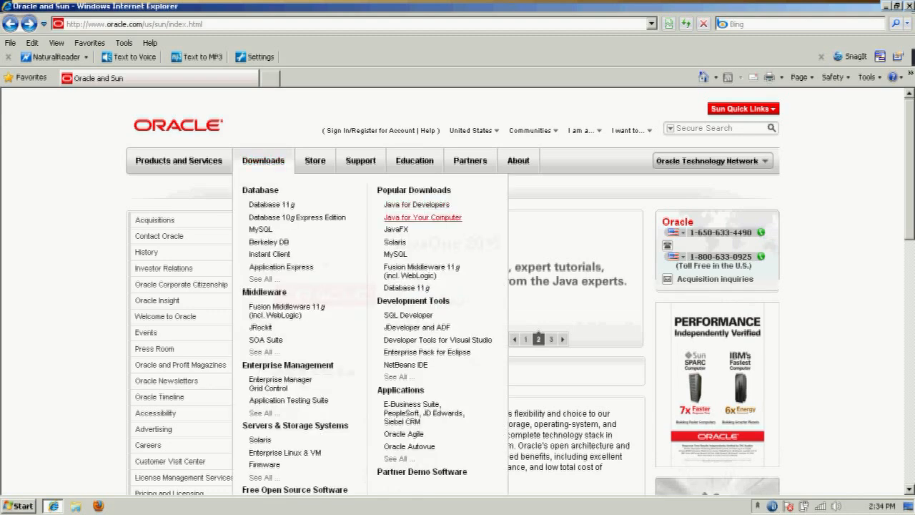
left_click(416, 203)
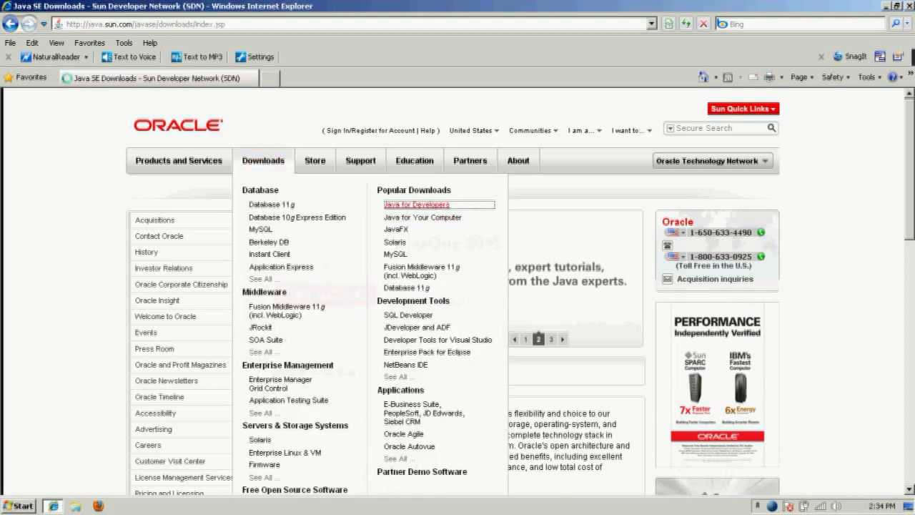
Scroll through the JDK and JDK + NetBeans bundles on the Java SE Downloads page
left_click(416, 205)
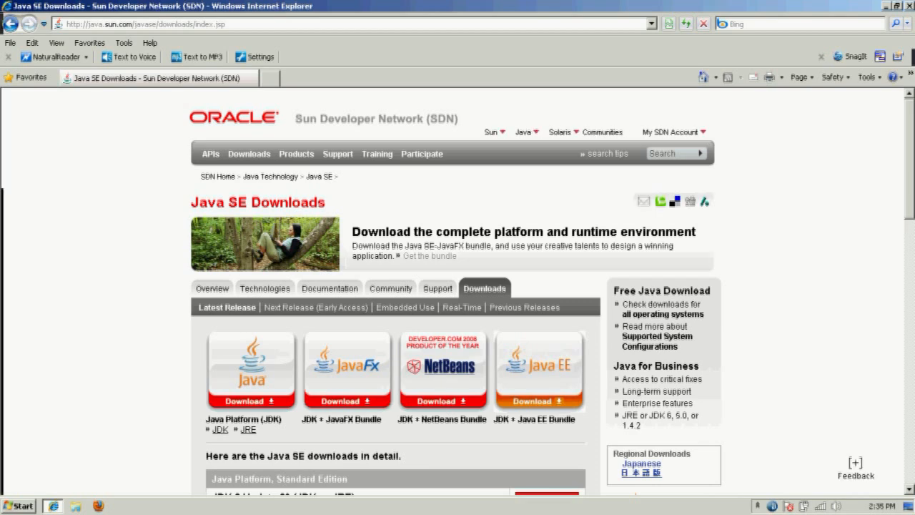
scroll("down", 3)
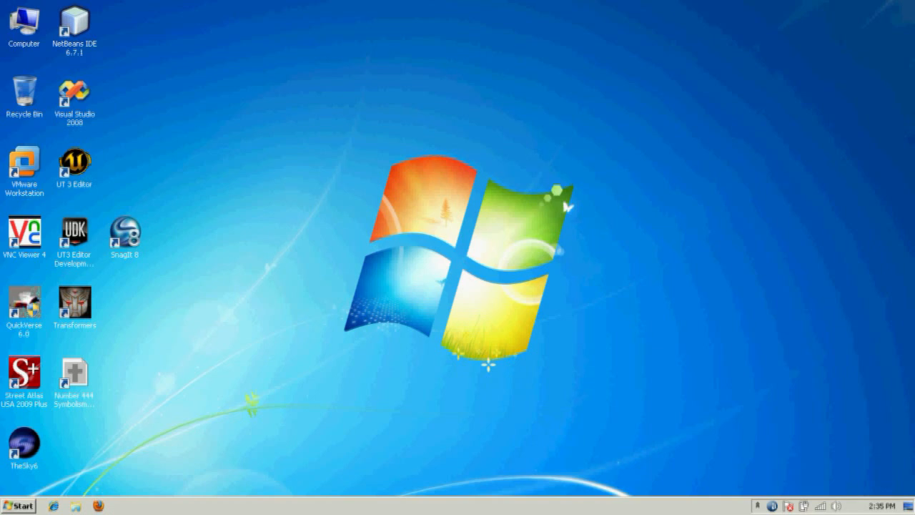
Launch Command Prompt from the Start menu
left_click(17, 505)
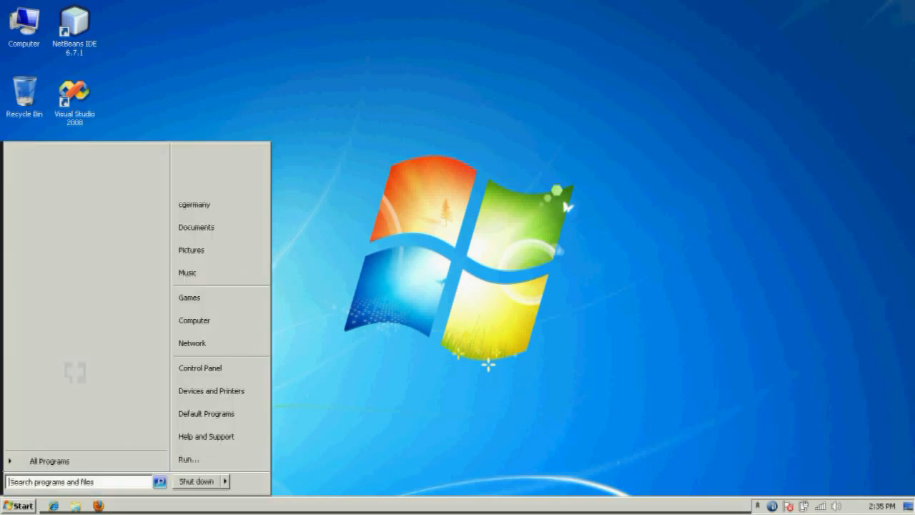
left_click(188, 459)
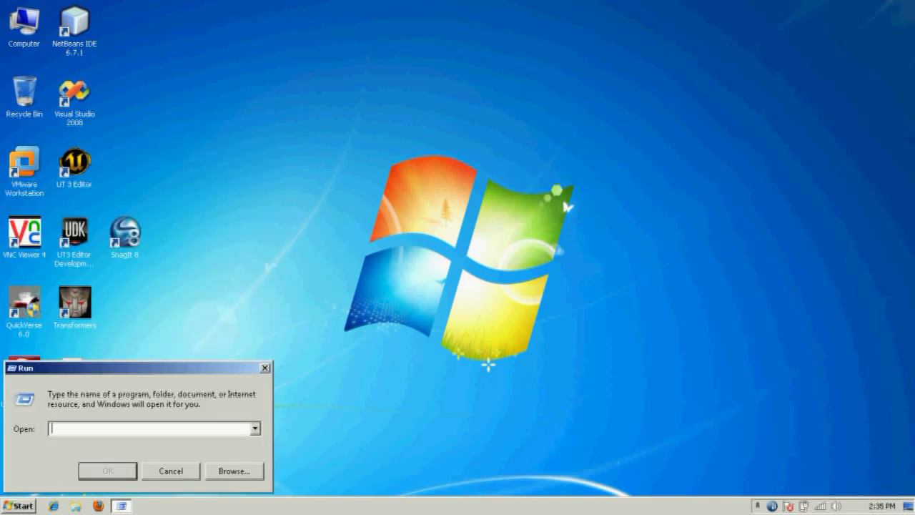
left_click(18, 506)
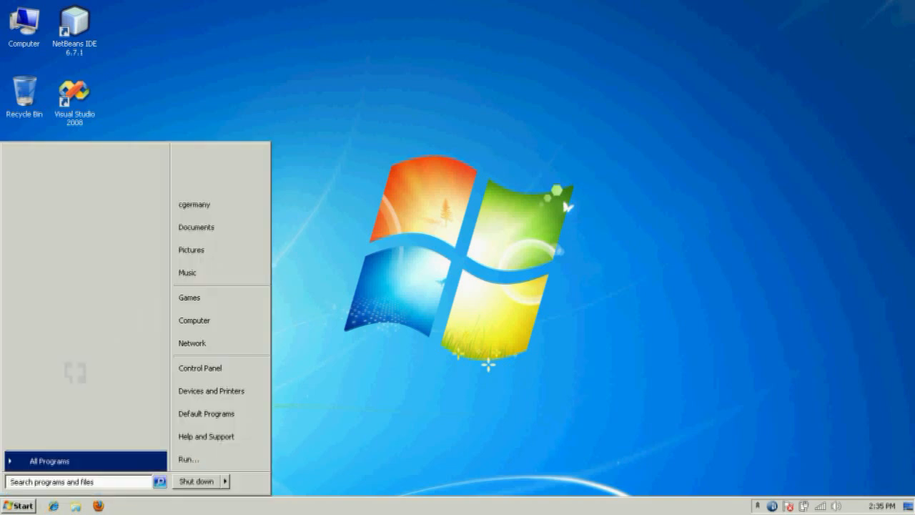
left_click(78, 481)
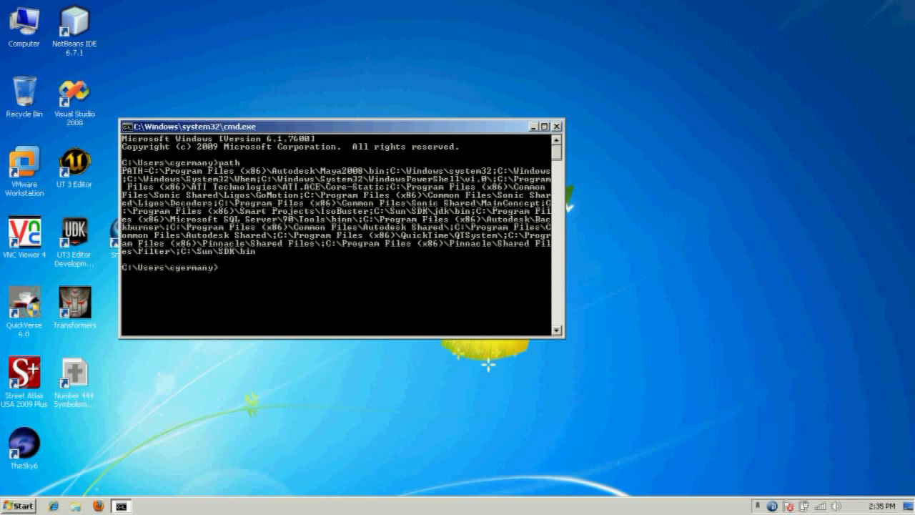
Run java and javac to confirm both print usage help, then close the prompt
type("jav")
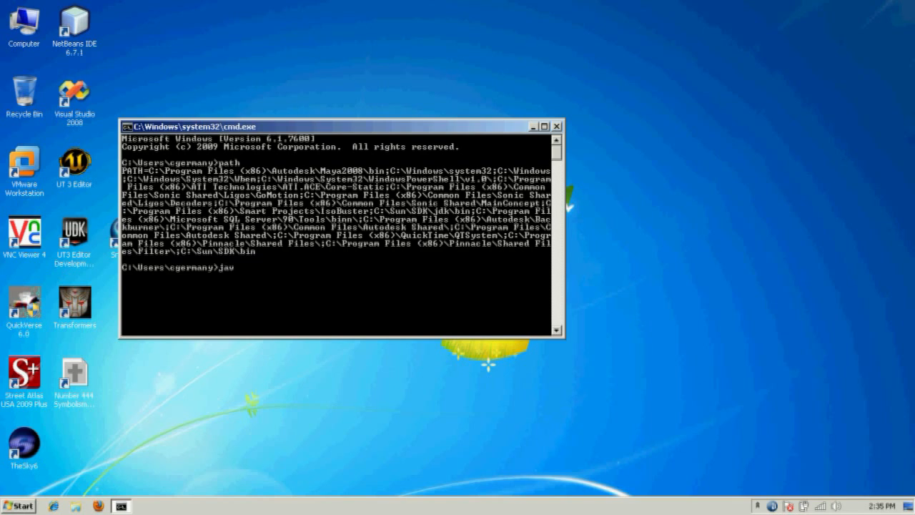
type("a")
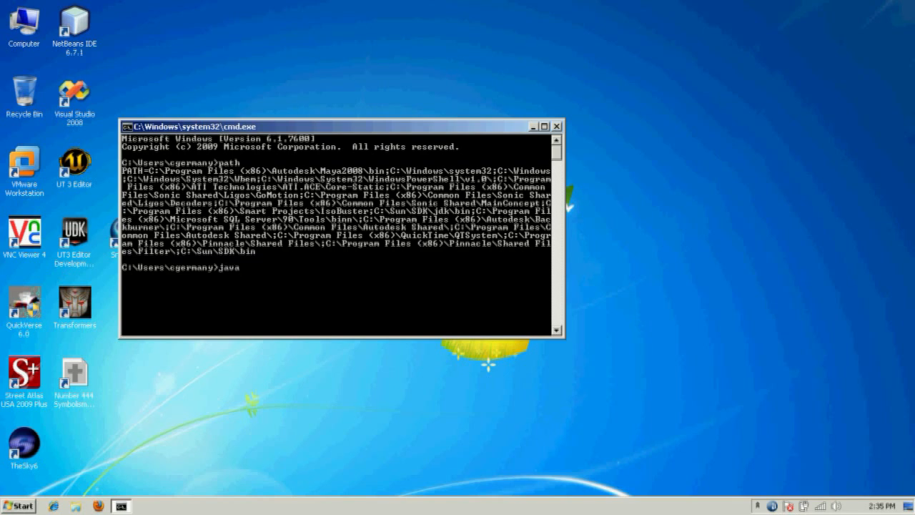
key("Return")
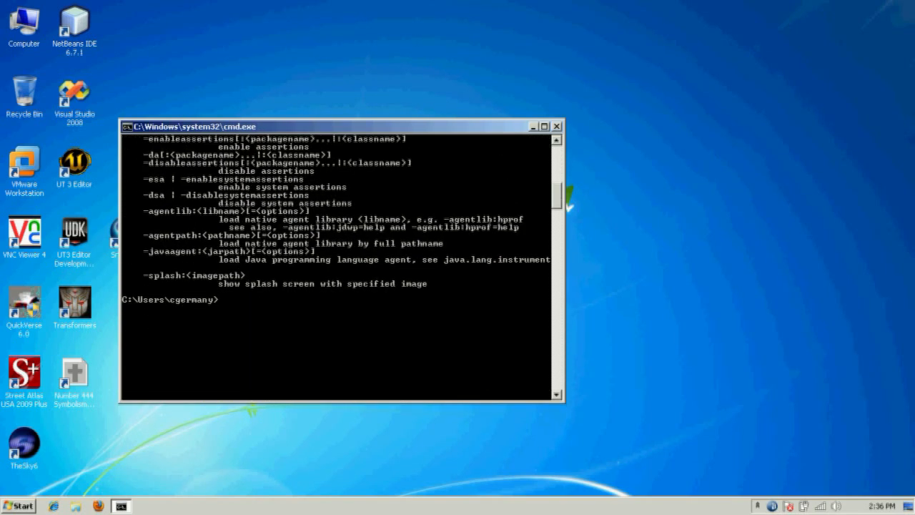
type("java")
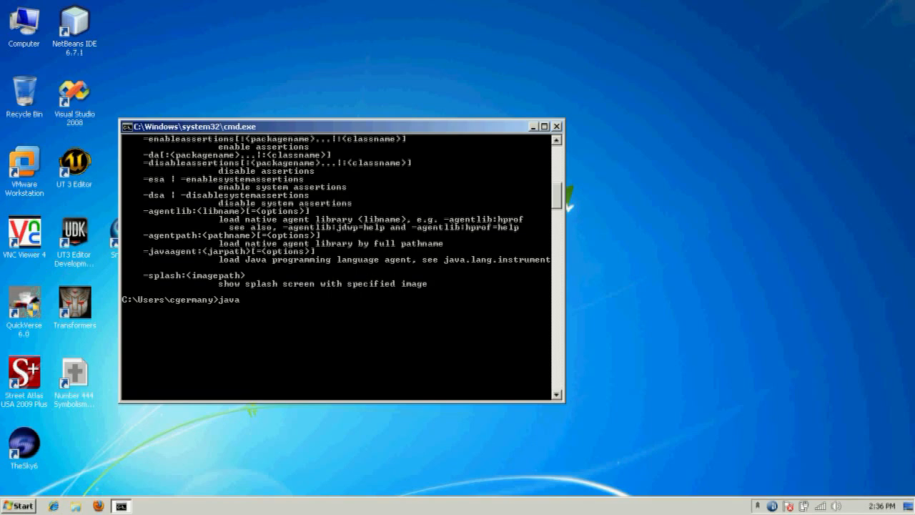
type("c")
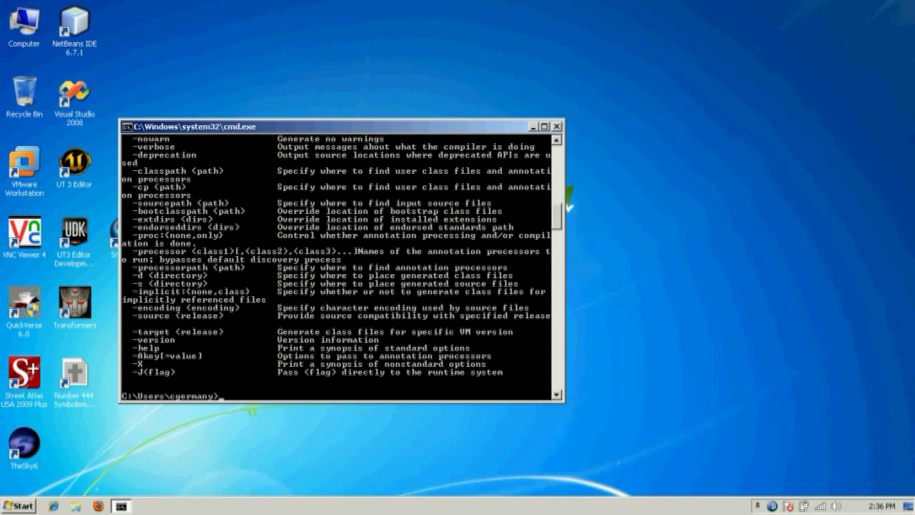
type("ex")
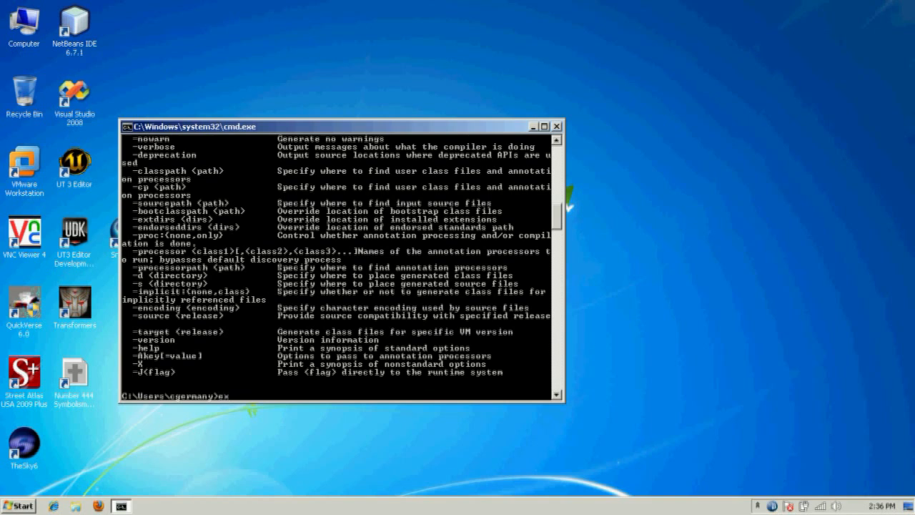
left_click(533, 126)
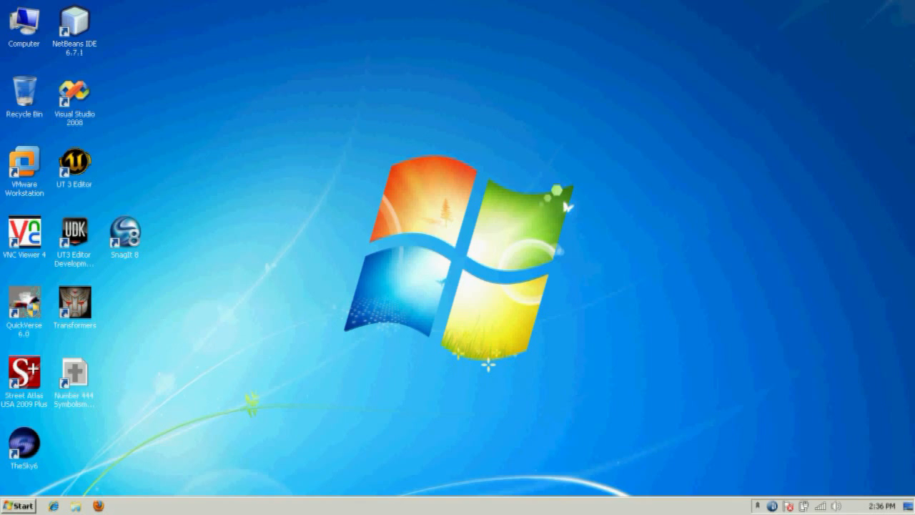
Open Environment Variables from Computer properties to review user PATH C:\Sun\SDK\bin
right_click(25, 21)
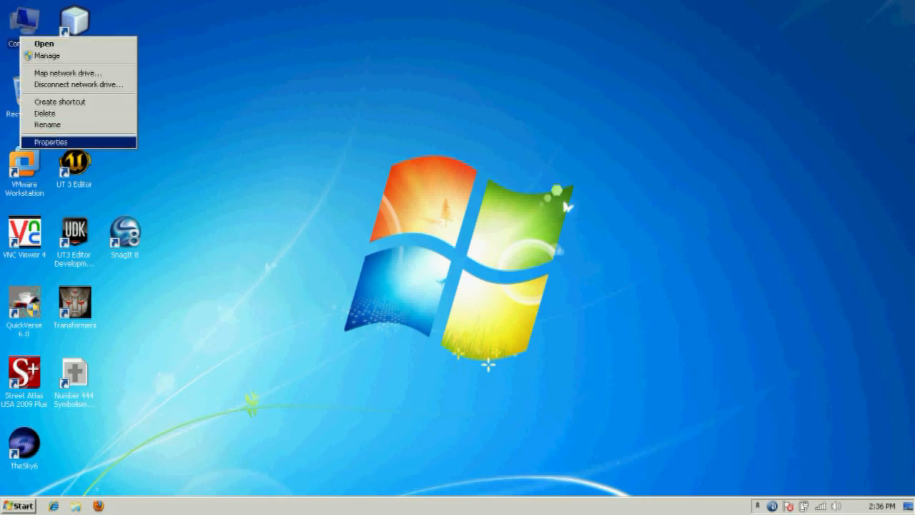
left_click(50, 141)
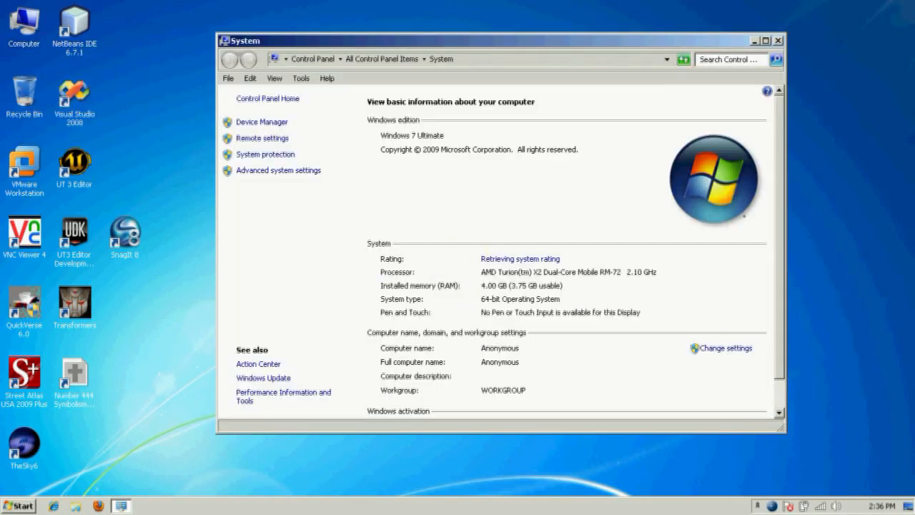
left_click(278, 170)
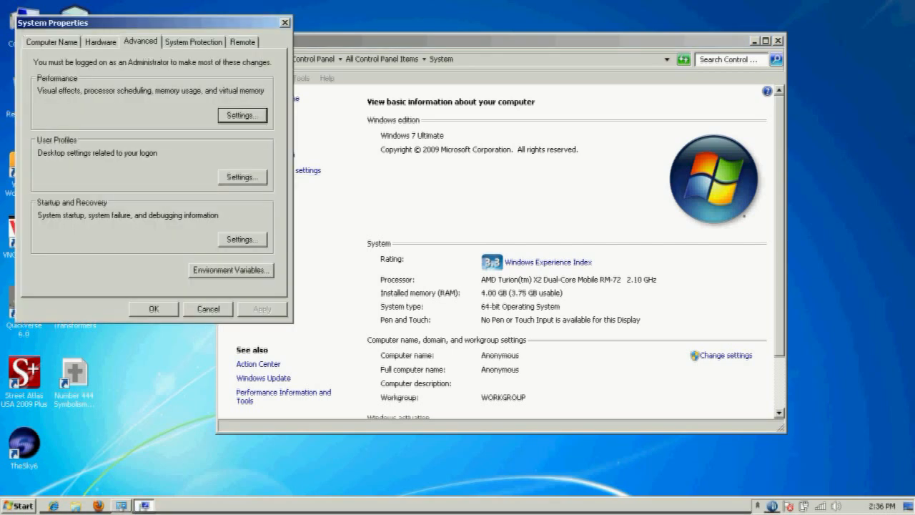
left_click(230, 269)
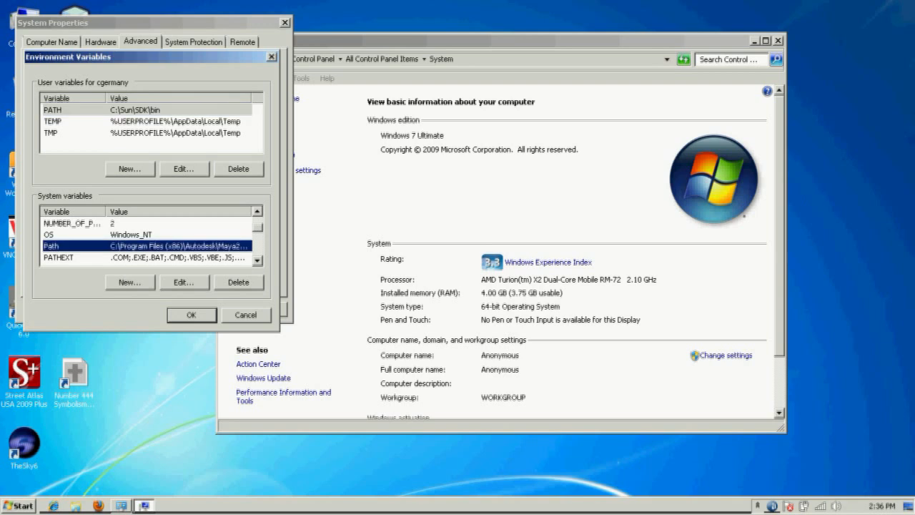
left_click(184, 281)
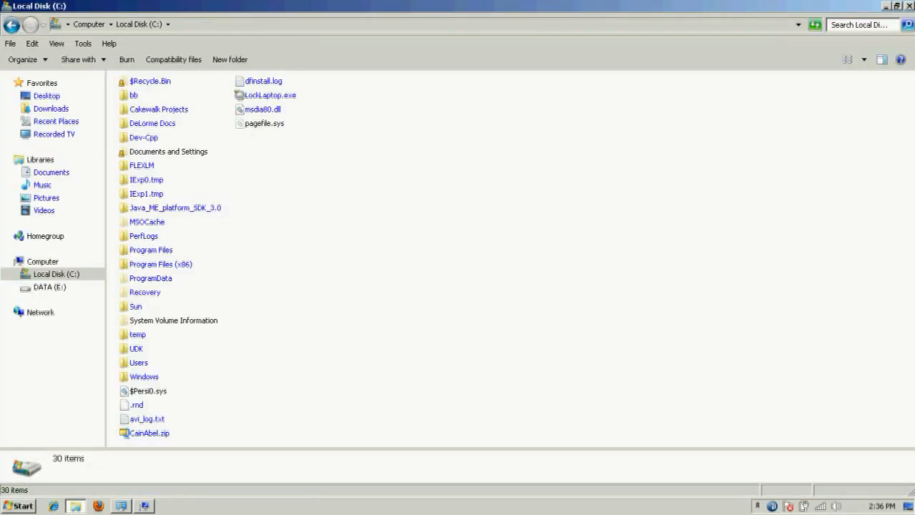
Browse Local Disk (C:) into the Sun folder, then its SDK folder
double_click(135, 306)
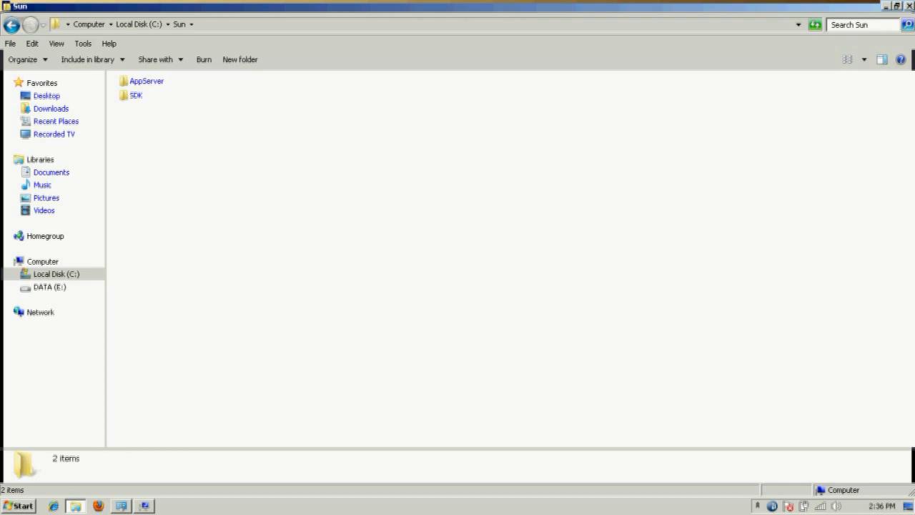
double_click(136, 95)
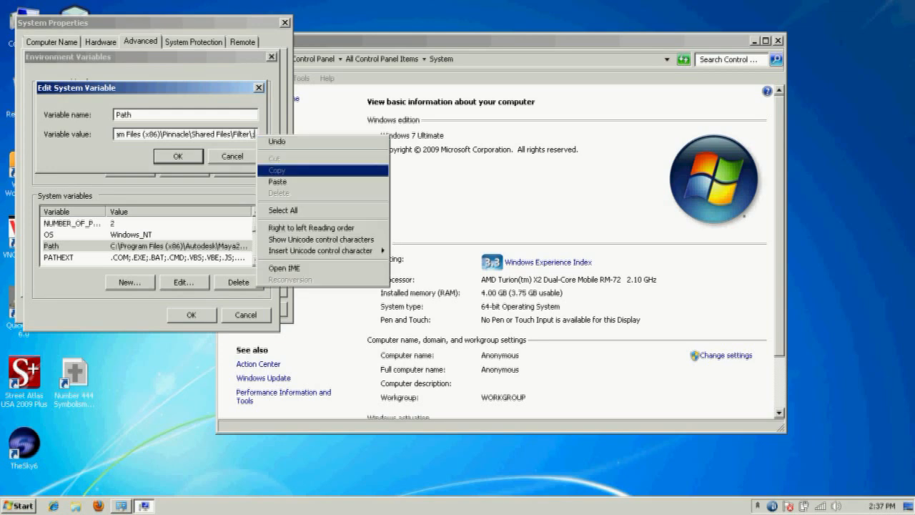
Paste the copied folder path into the system Path value and confirm with OK
left_click(277, 181)
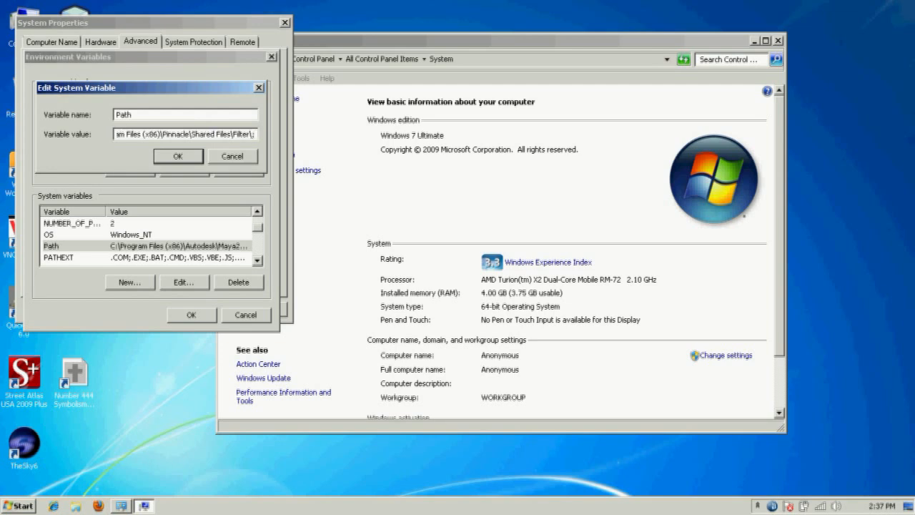
left_click(233, 156)
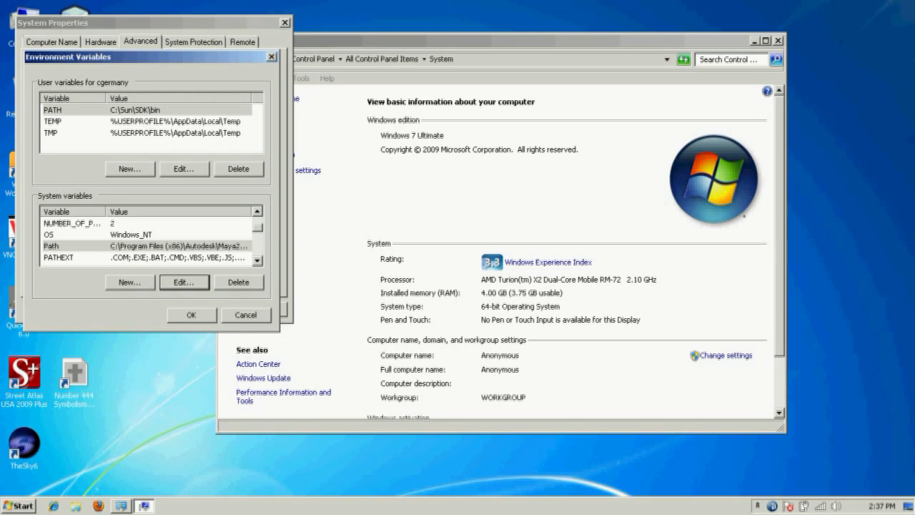
left_click(246, 314)
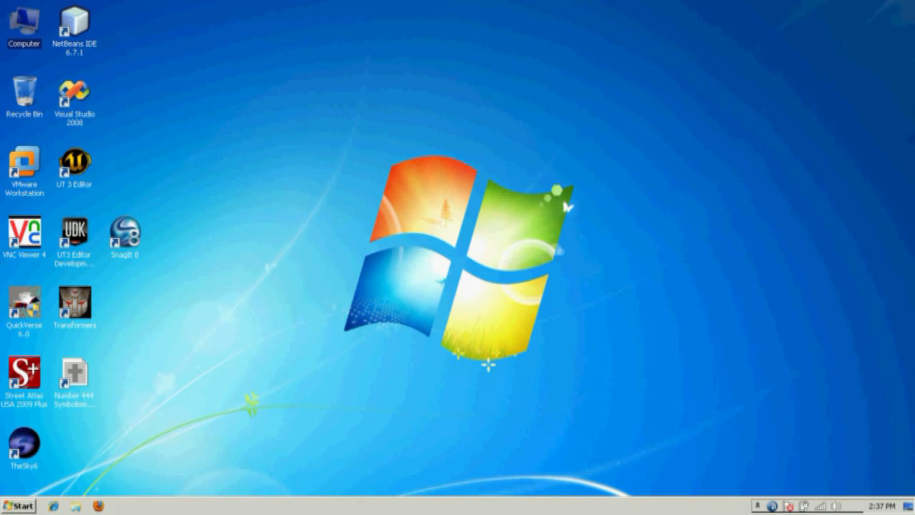
Open cmd, run java and javac to check usage output, then close the window
left_click(16, 505)
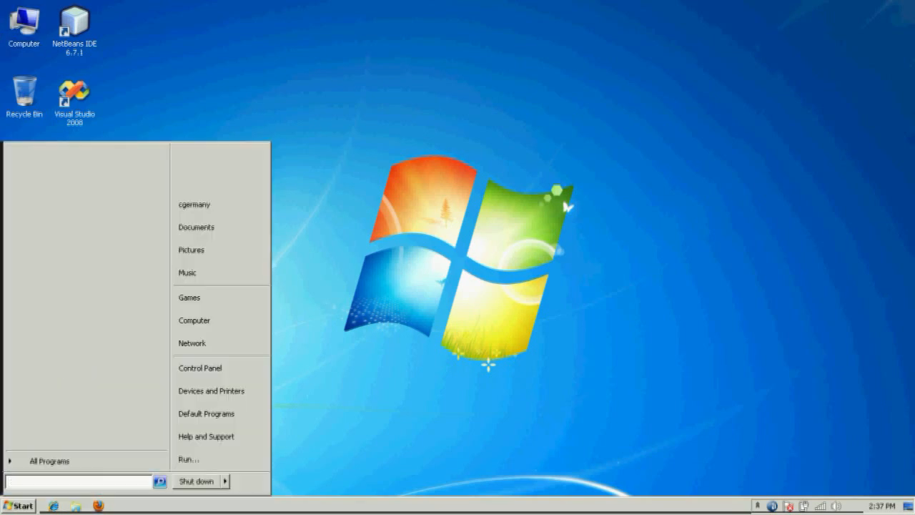
type("cmd")
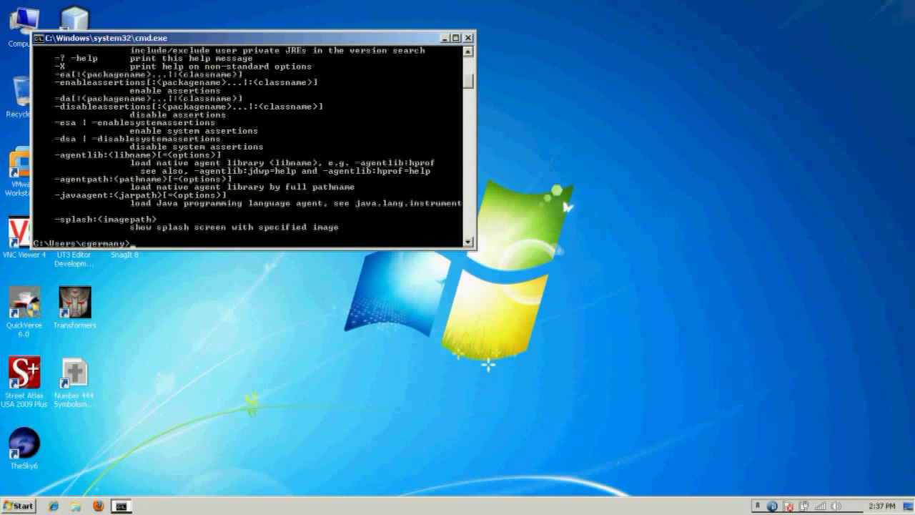
type("javac")
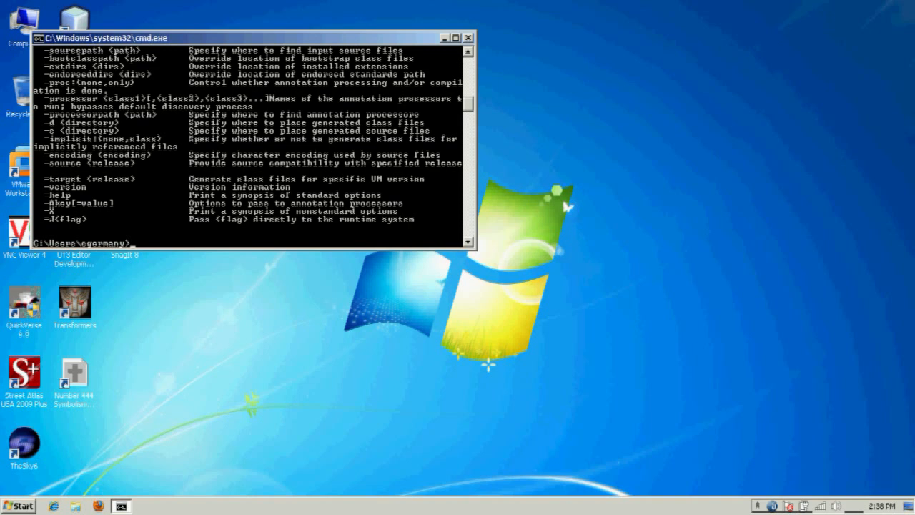
left_click(760, 506)
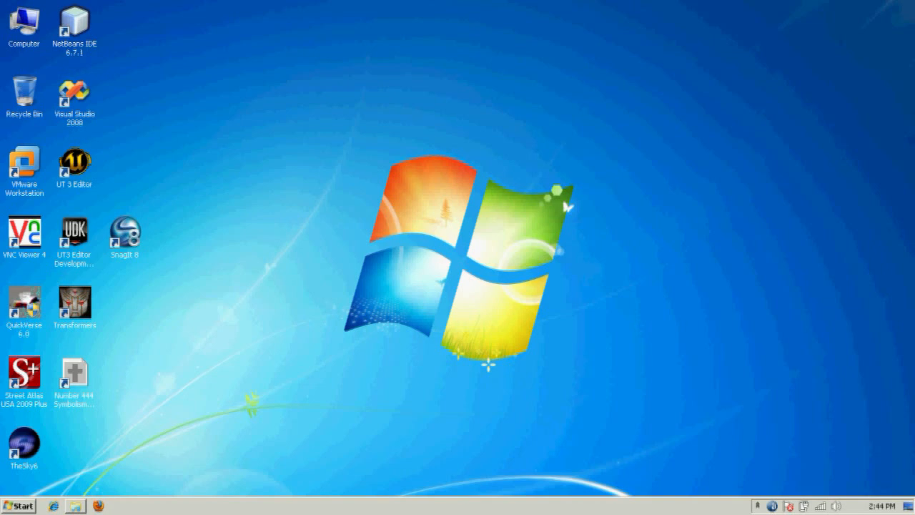
Launch NetBeans IDE 6.7.1 from its desktop icon
left_click(75, 29)
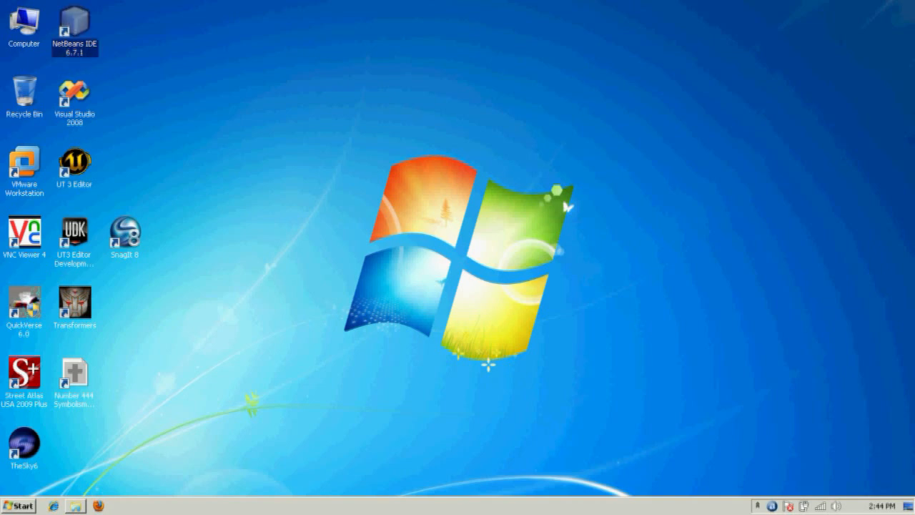
double_click(74, 23)
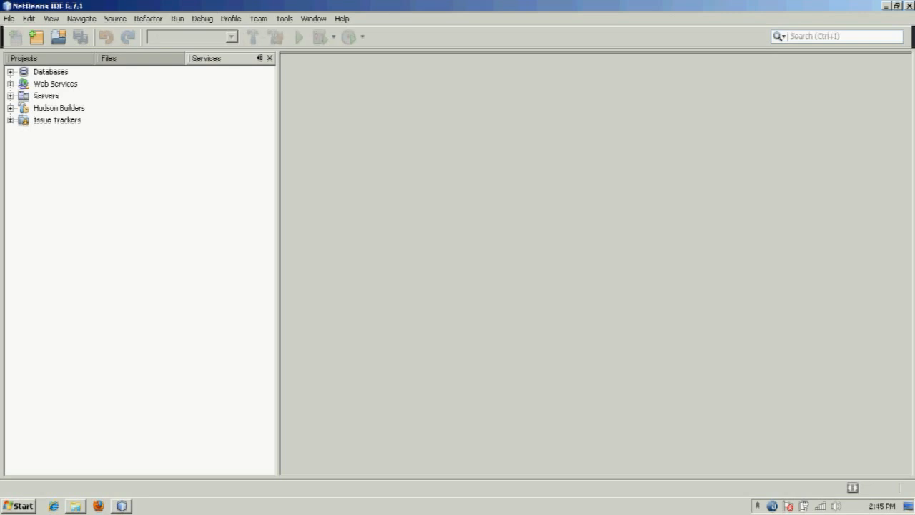
left_click(50, 19)
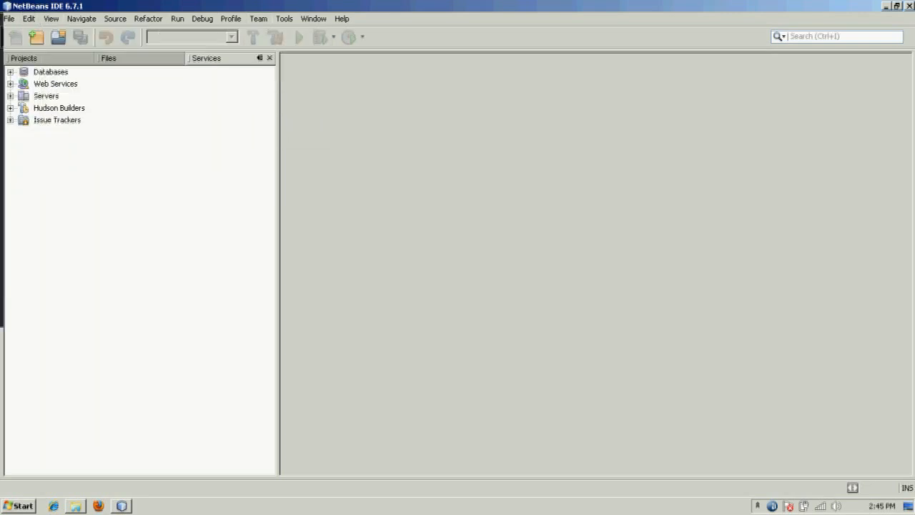
Start a New Project and preview the Ruby and C/C++ project categories
left_click(9, 18)
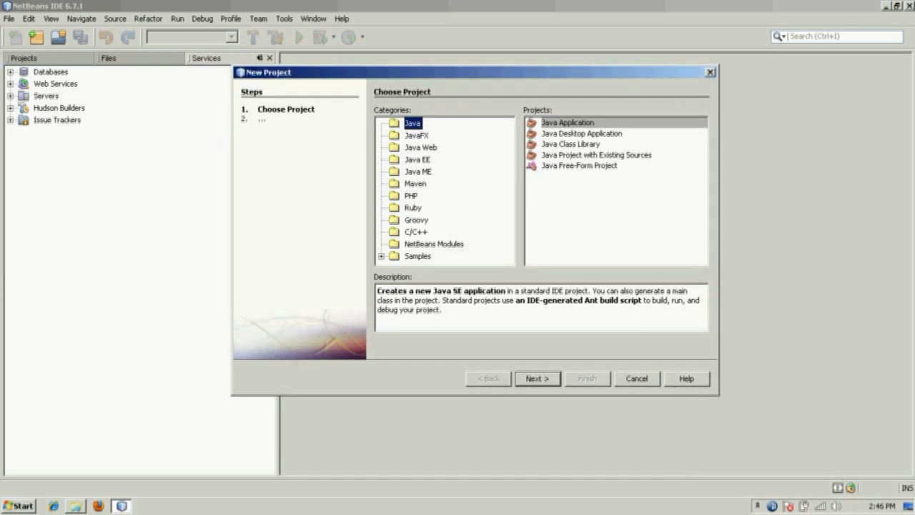
left_click(413, 207)
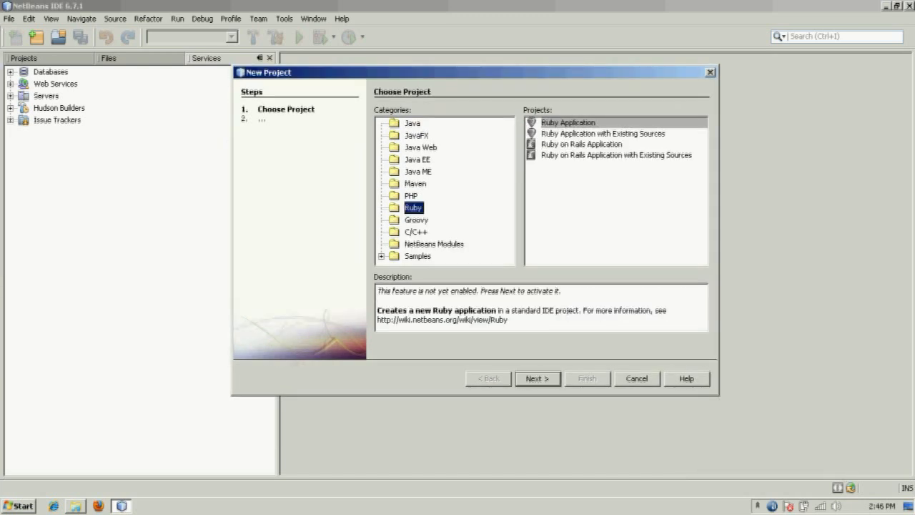
left_click(416, 231)
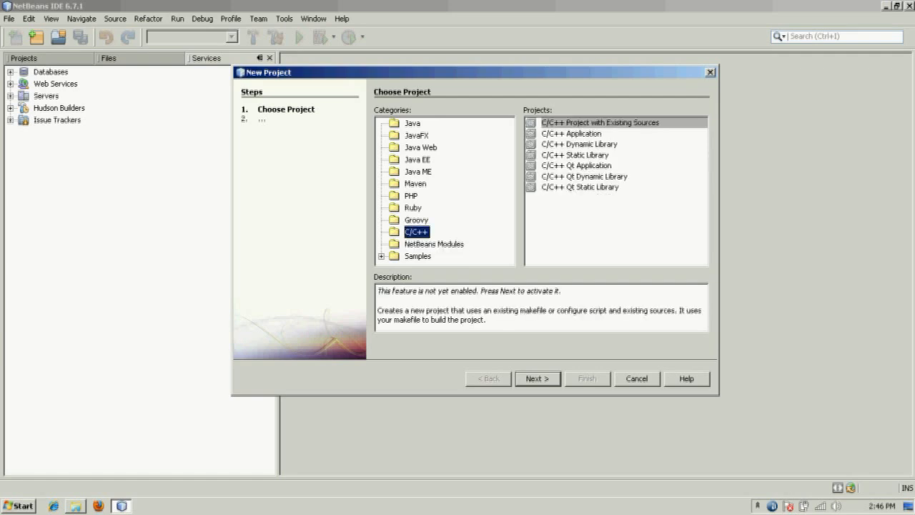
Cancel the New Project wizard and expand Databases in Services to show Java DB and Drivers
left_click(635, 378)
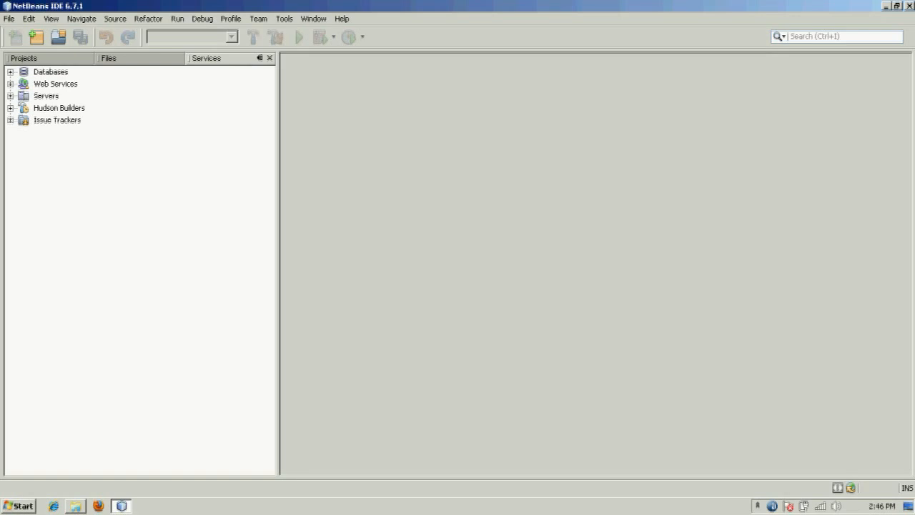
left_click(10, 71)
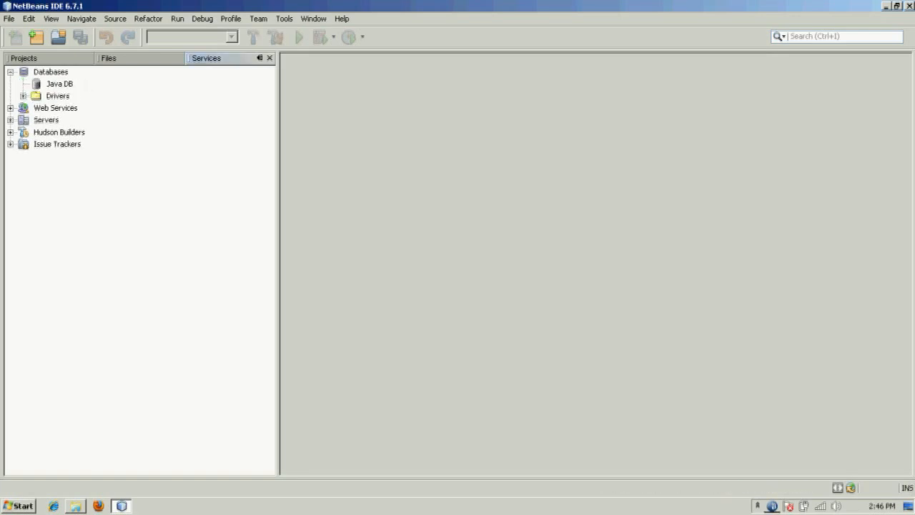
mouse_move(895, 7)
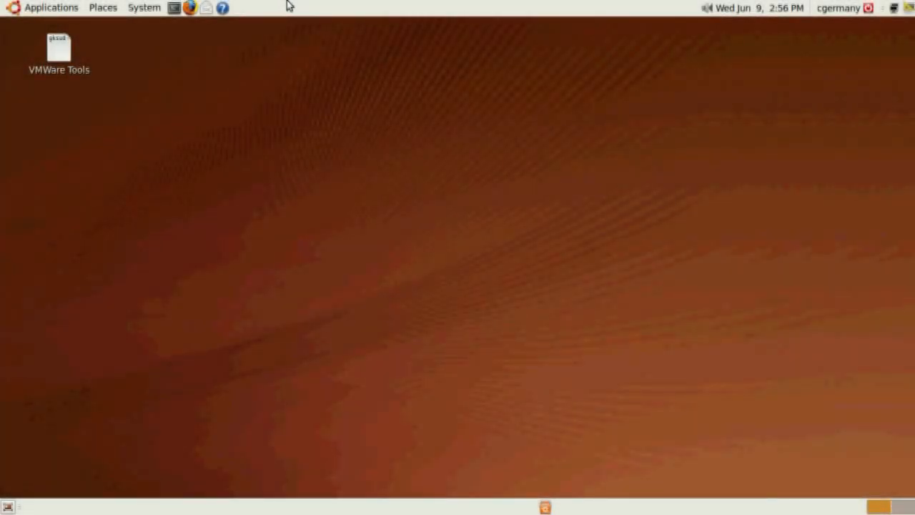
mouse_move(378, 76)
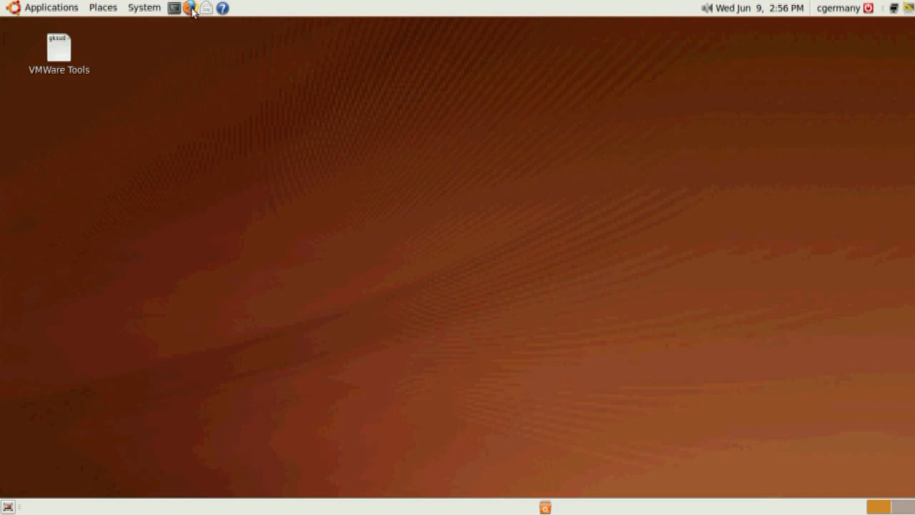
mouse_move(617, 188)
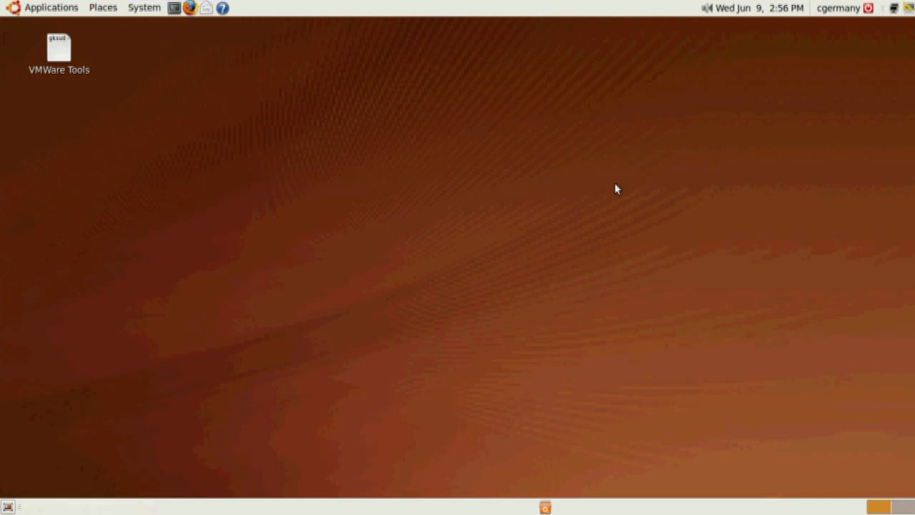
left_click(190, 8)
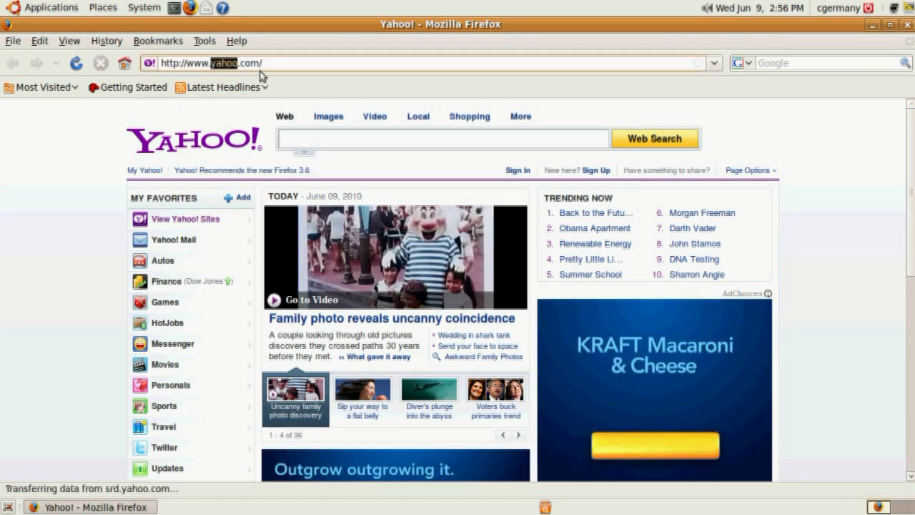
type("http://www.sun.com/")
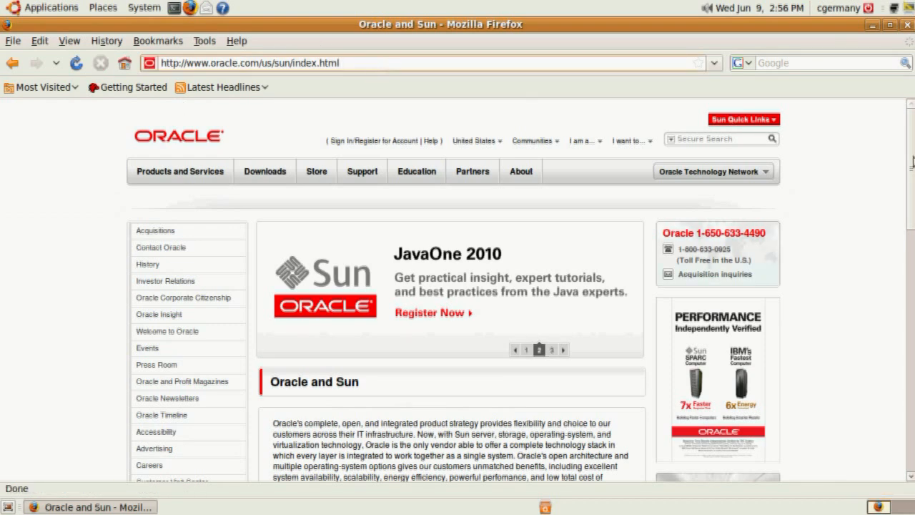
scroll("up", 3)
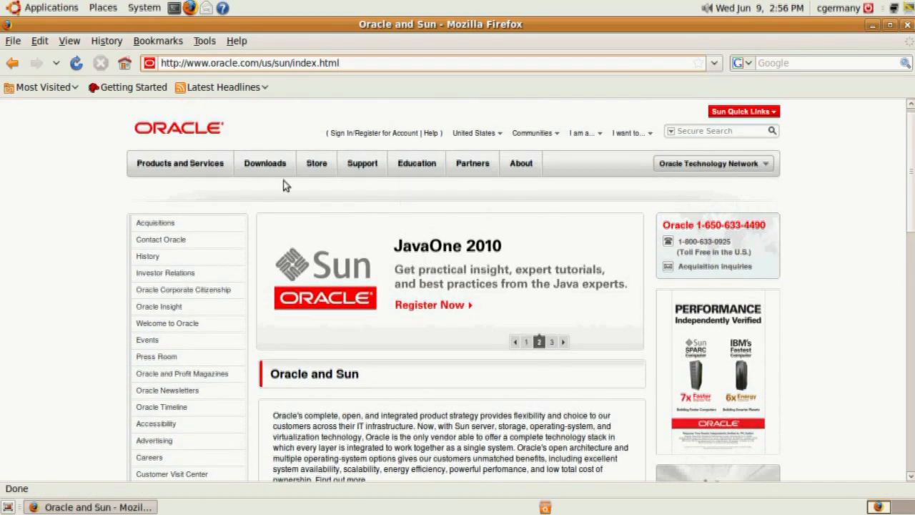
left_click(265, 163)
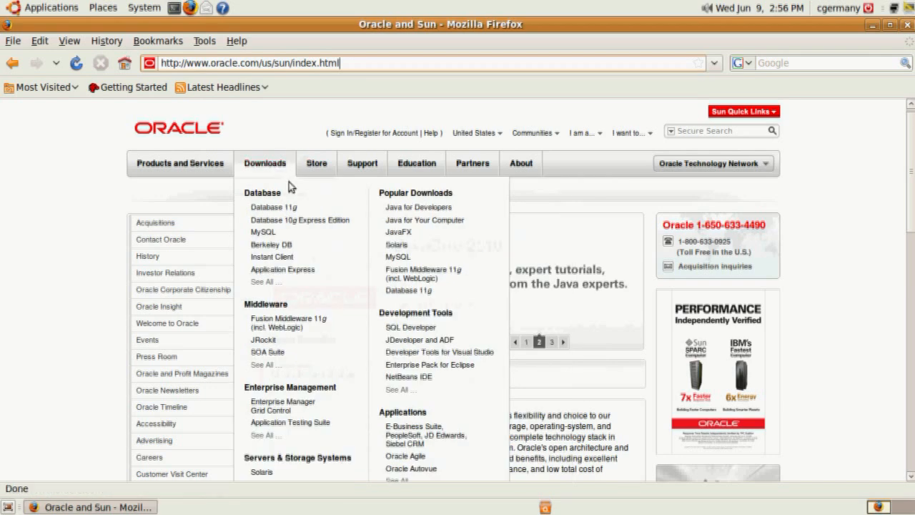
mouse_move(418, 208)
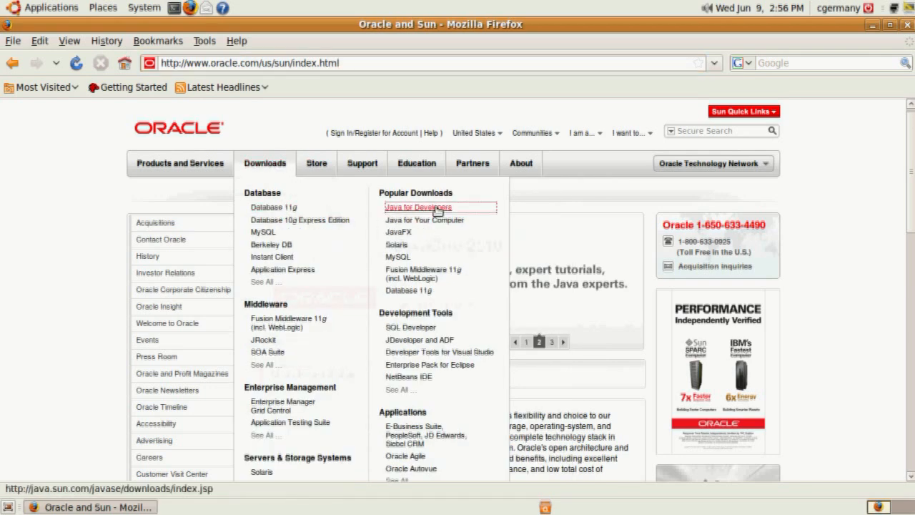
left_click(417, 207)
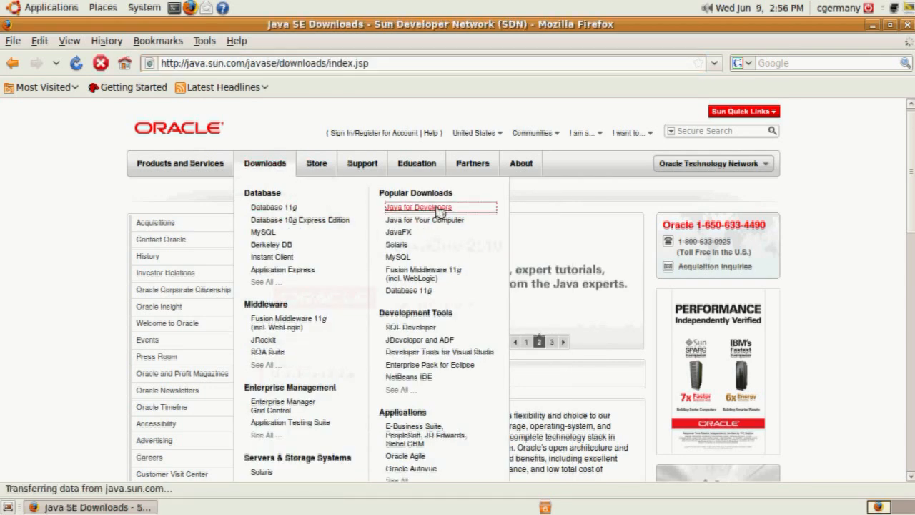
left_click(419, 207)
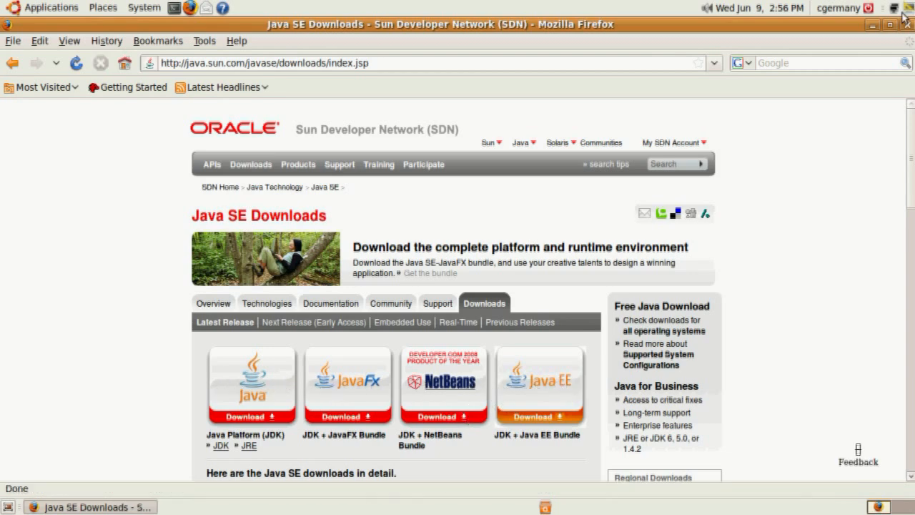
left_click(908, 24)
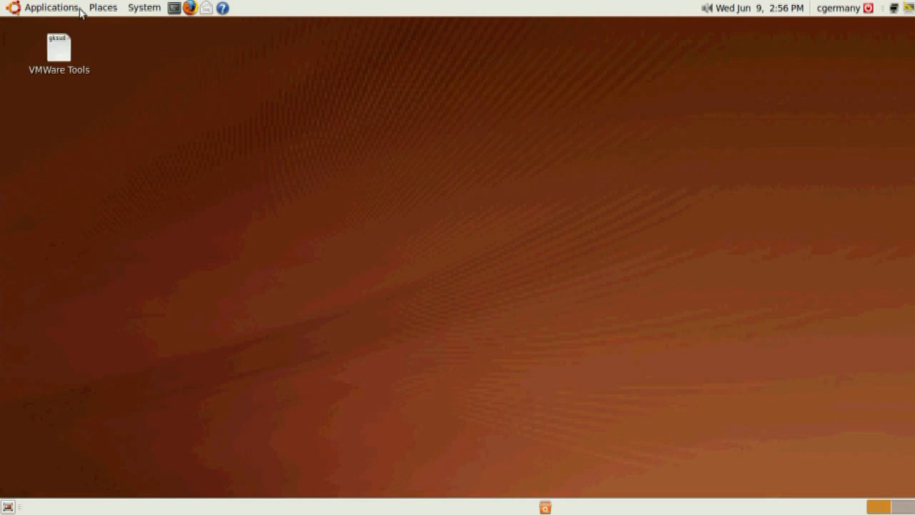
Launch Synaptic Package Manager, authenticating with the admin password
left_click(144, 7)
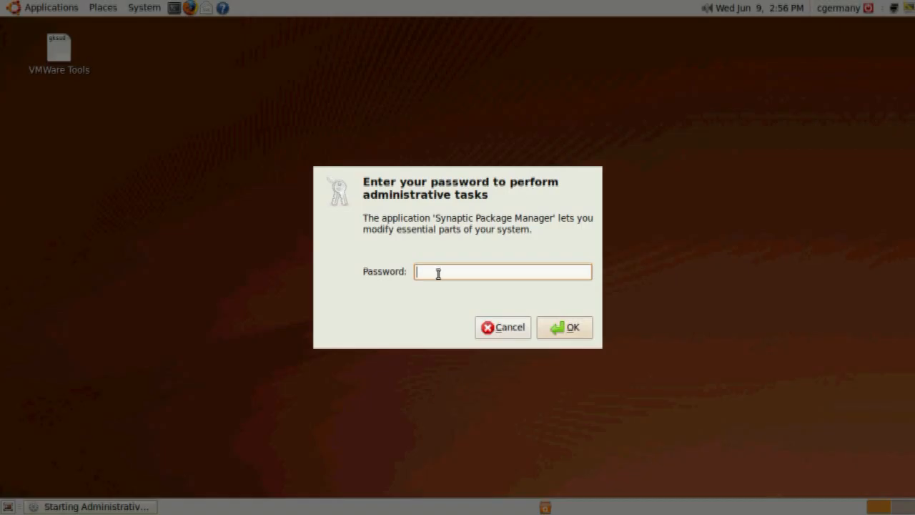
type("password")
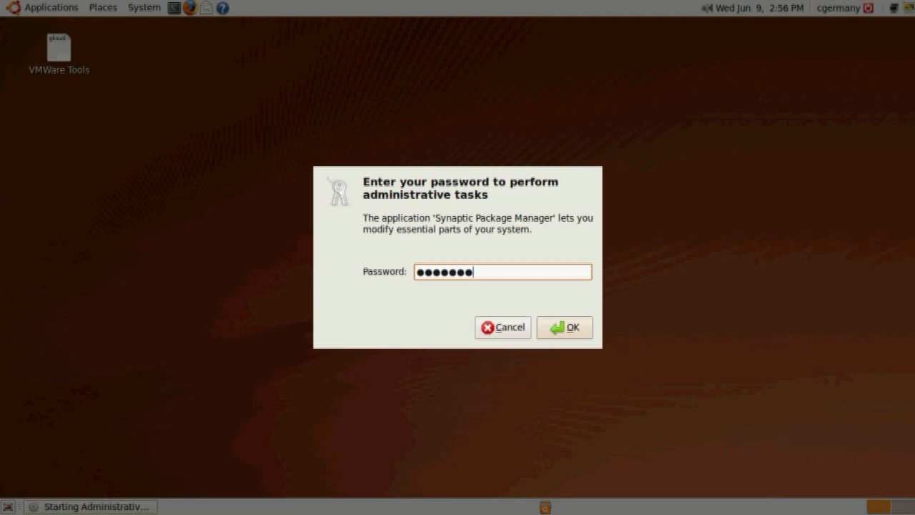
left_click(564, 327)
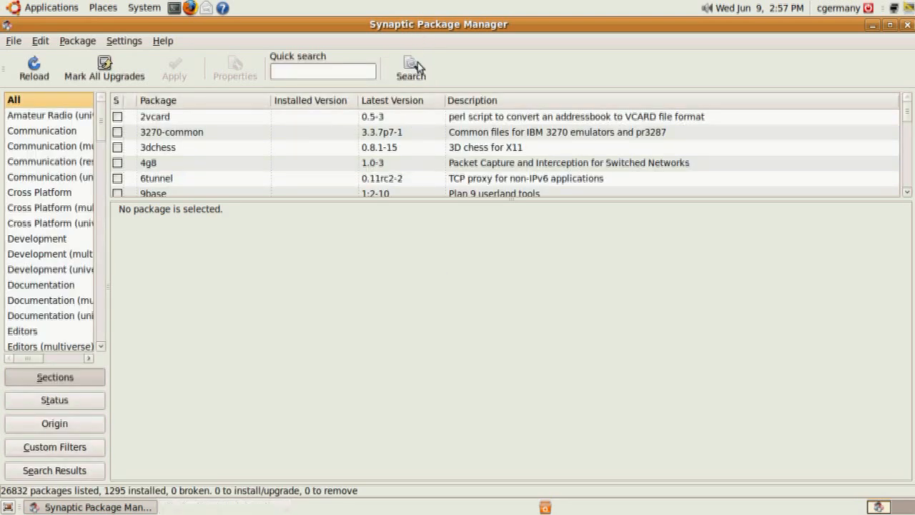
Search Synaptic for 'jdk' and browse the 56 matching packages like default-jdk
left_click(410, 64)
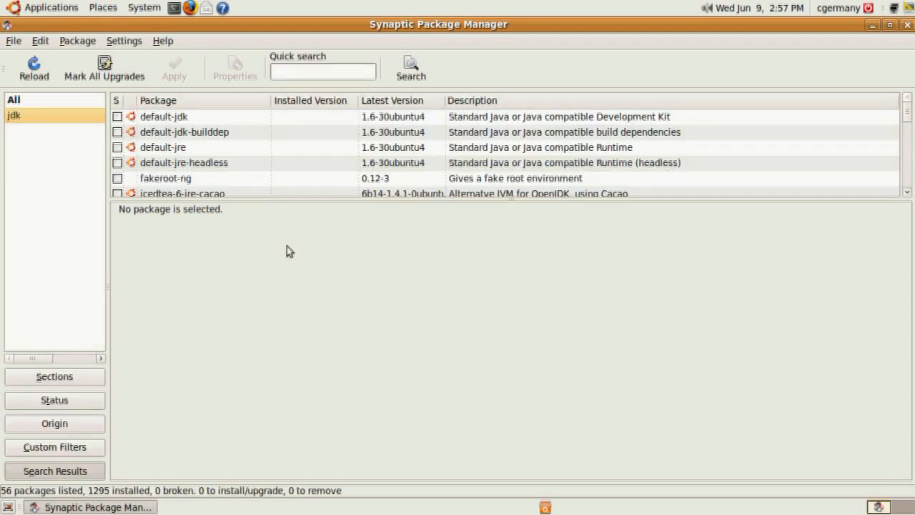
mouse_move(180, 131)
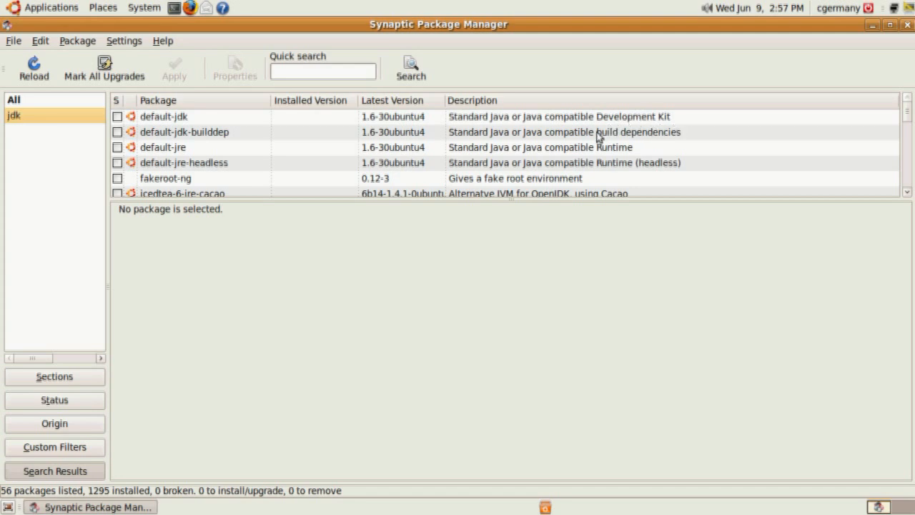
scroll("down", 3)
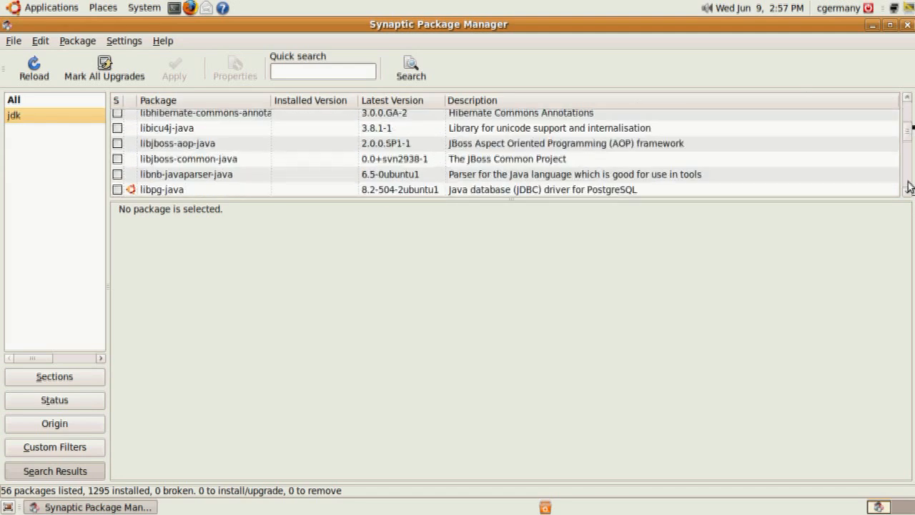
scroll("down", 3)
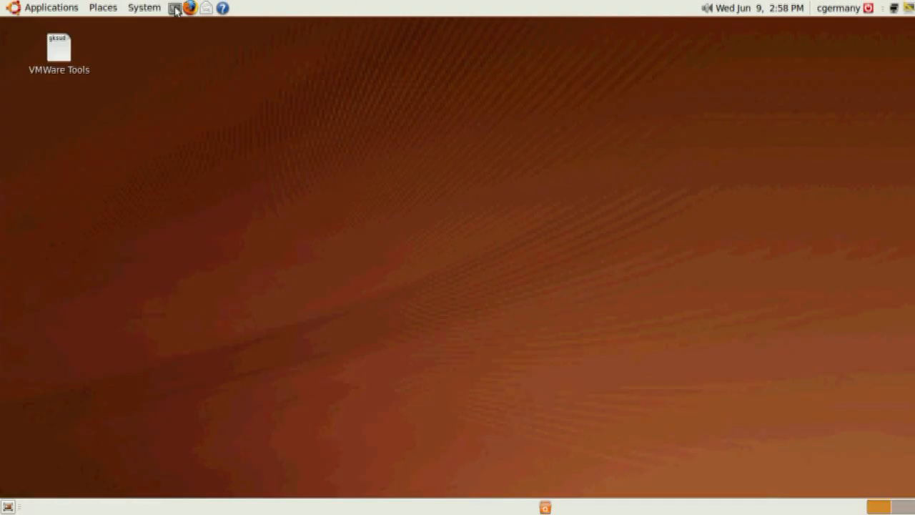
In a new terminal, attempt 'sudo apt-get install jre' (package not found), then refresh package lists
left_click(175, 8)
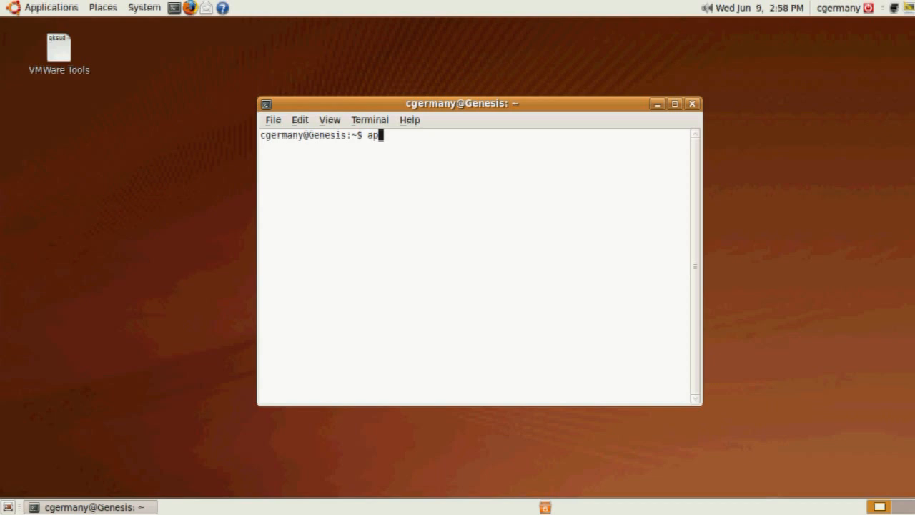
type("t-g")
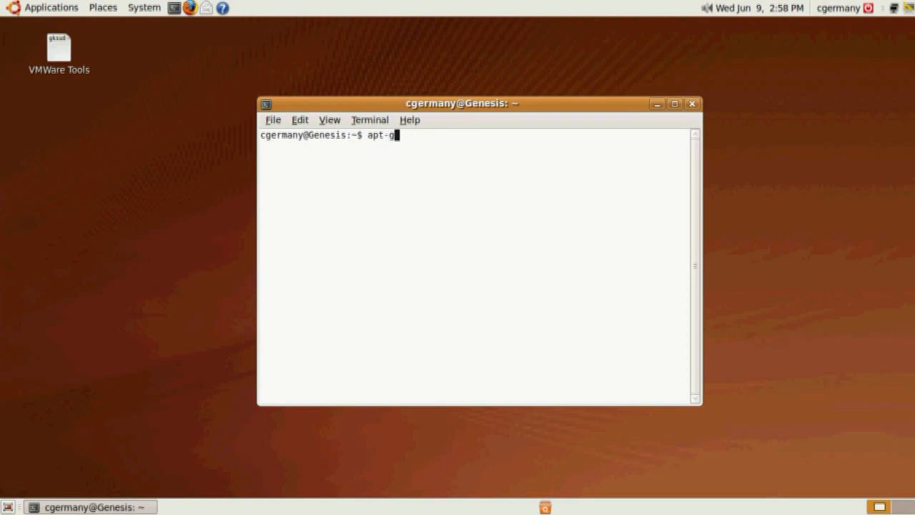
type("sudo apt-get install jr")
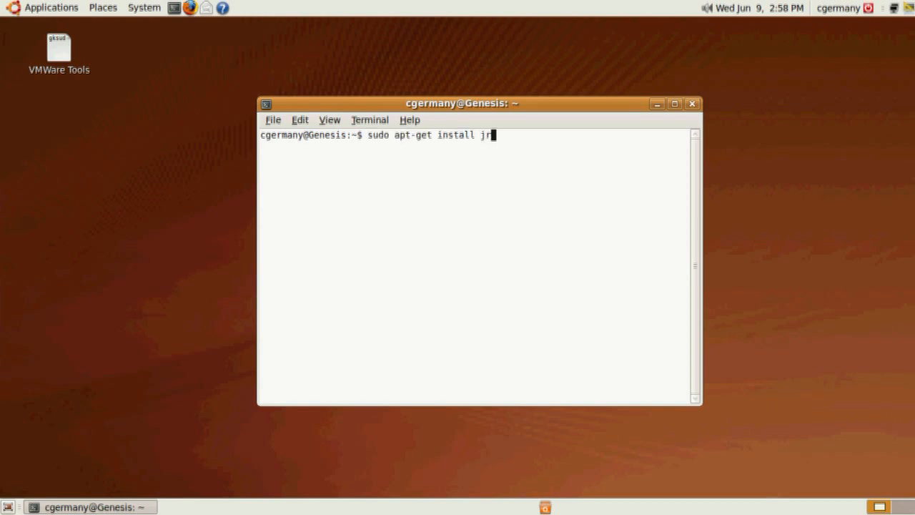
key("Return")
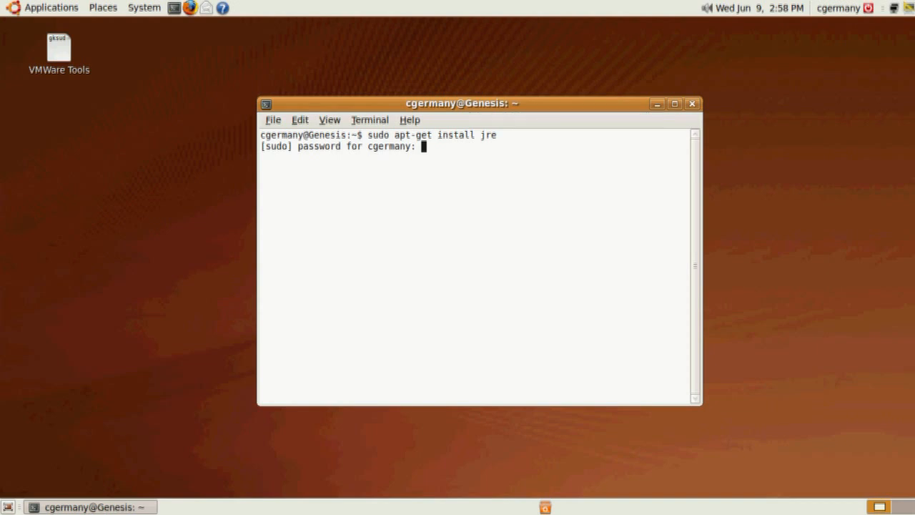
key("Return")
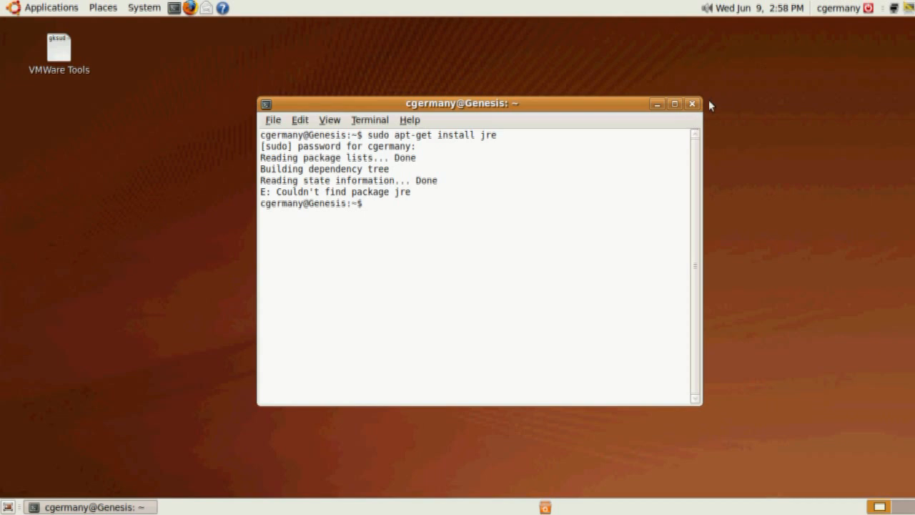
mouse_move(484, 210)
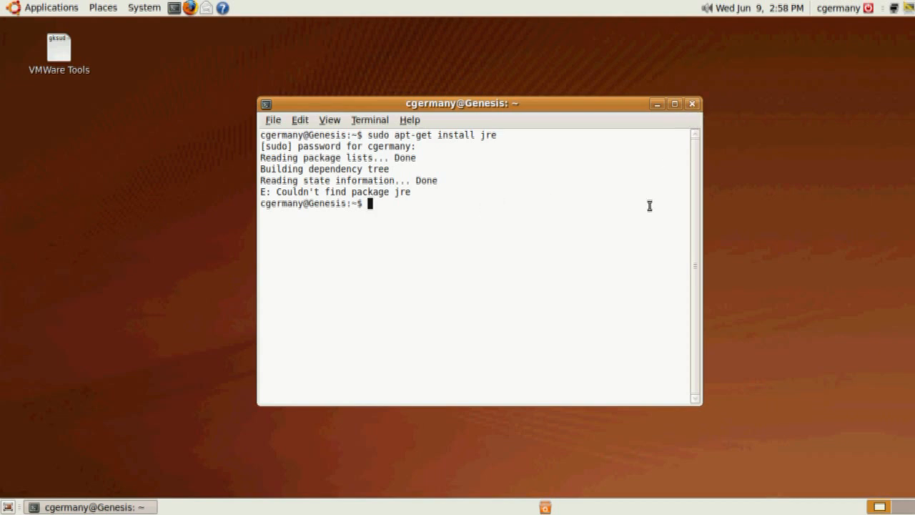
type("sudo apt-get install")
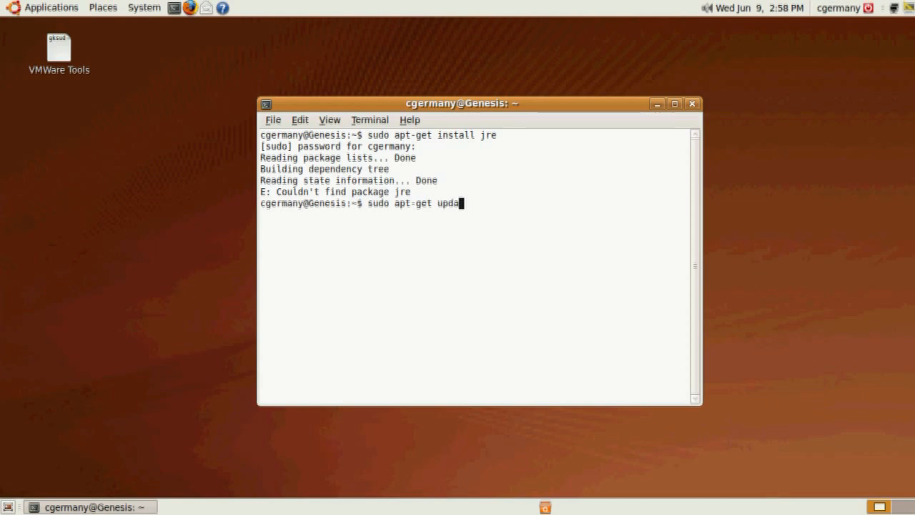
key("Return")
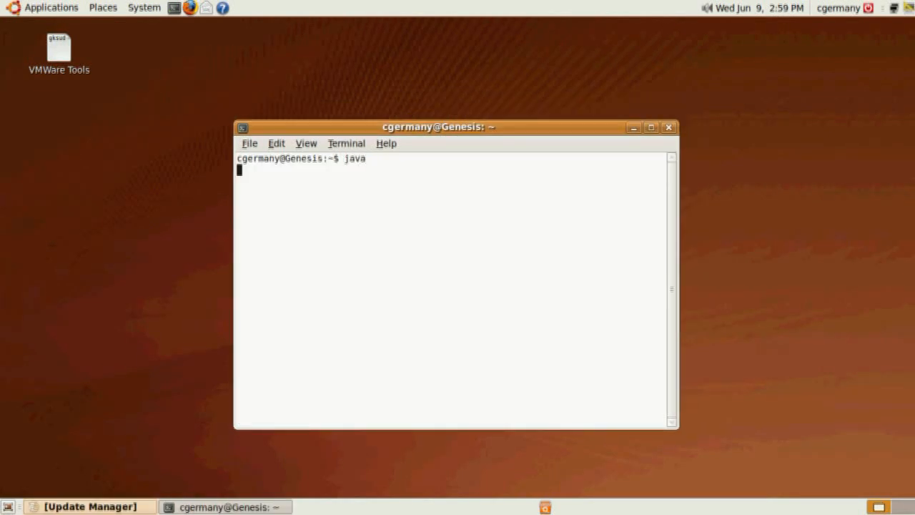
Check that java is missing, then install openjdk-6-jre-headless, answering 'y' to continue
key("Return")
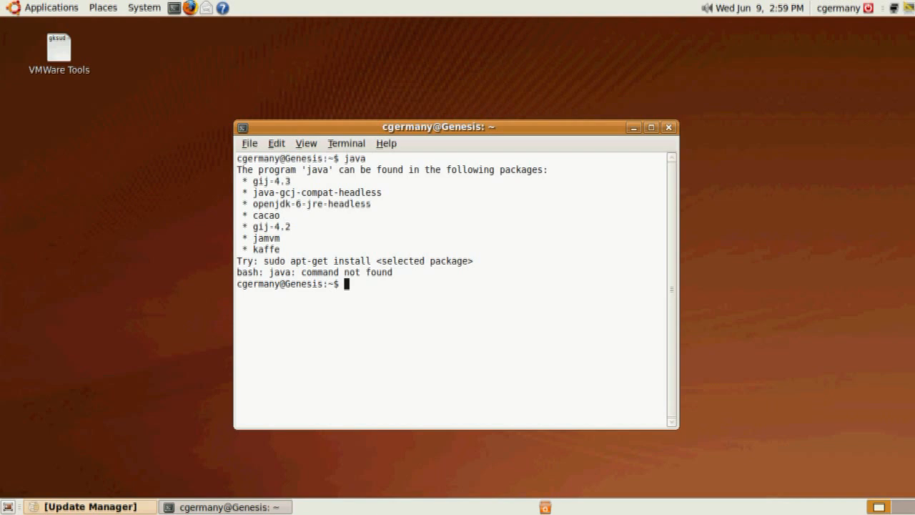
type("sudo")
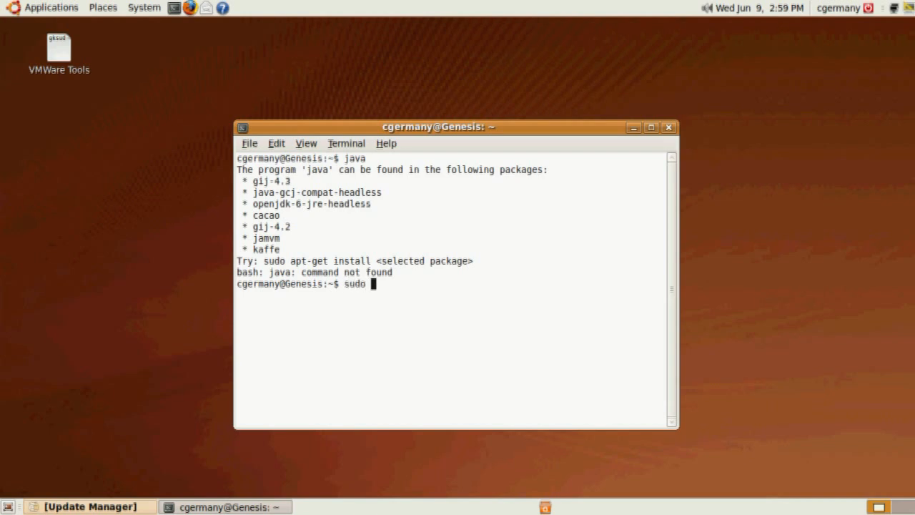
type("apt-get install")
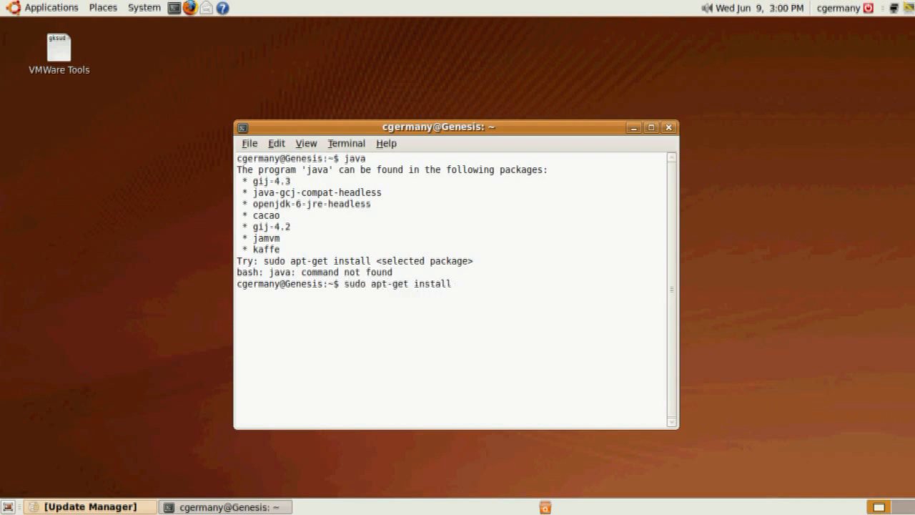
type("op")
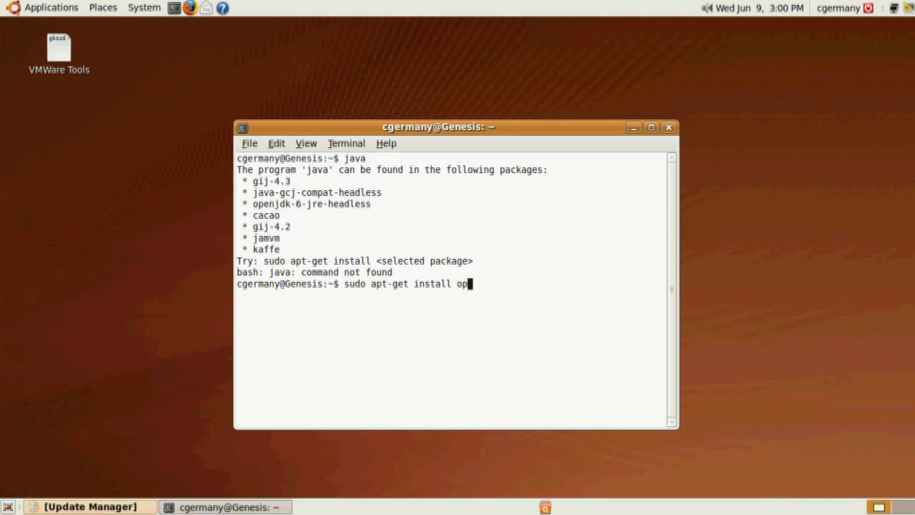
type("nj")
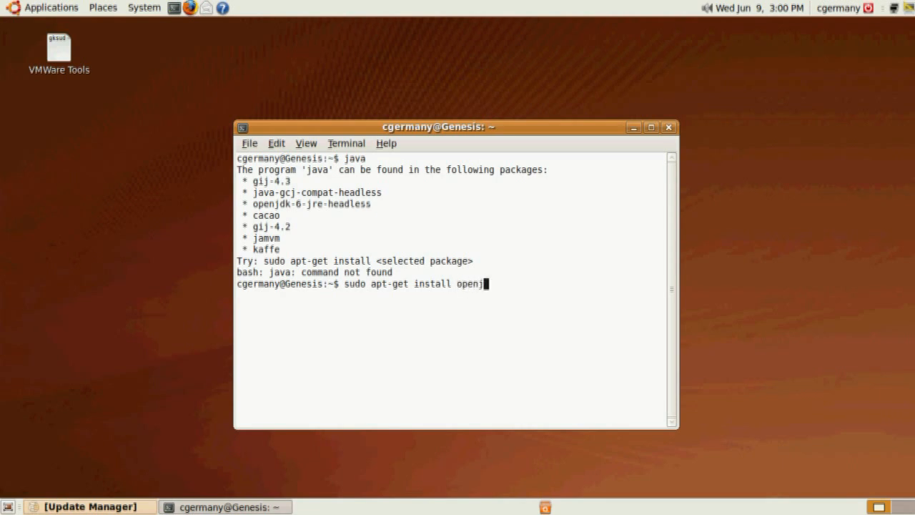
type("dk-6")
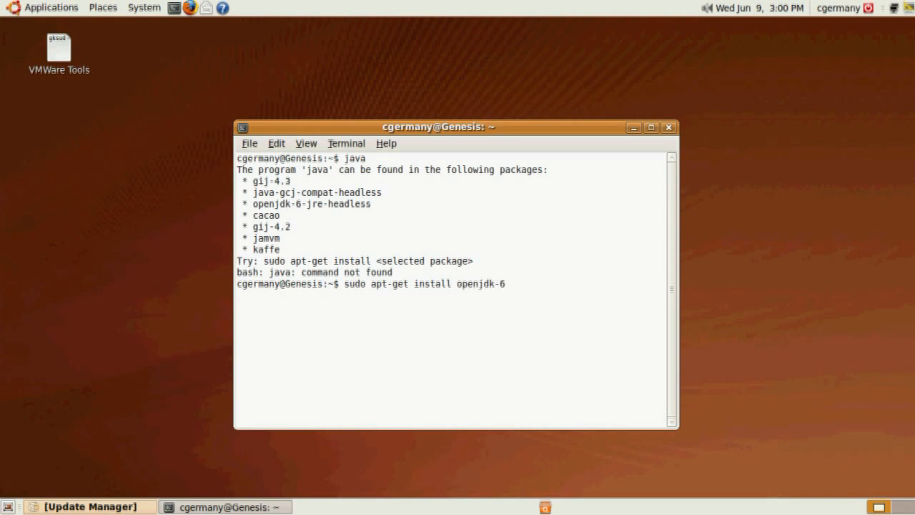
type("-jre-")
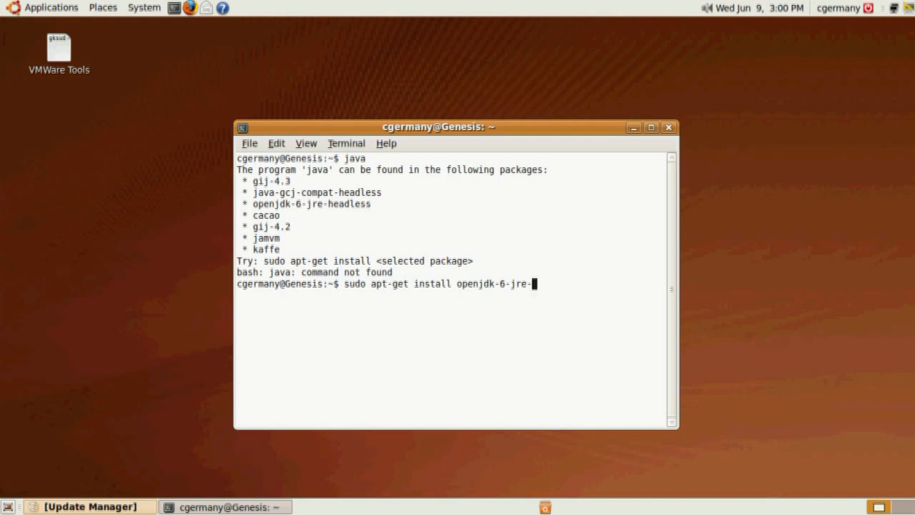
type("headless")
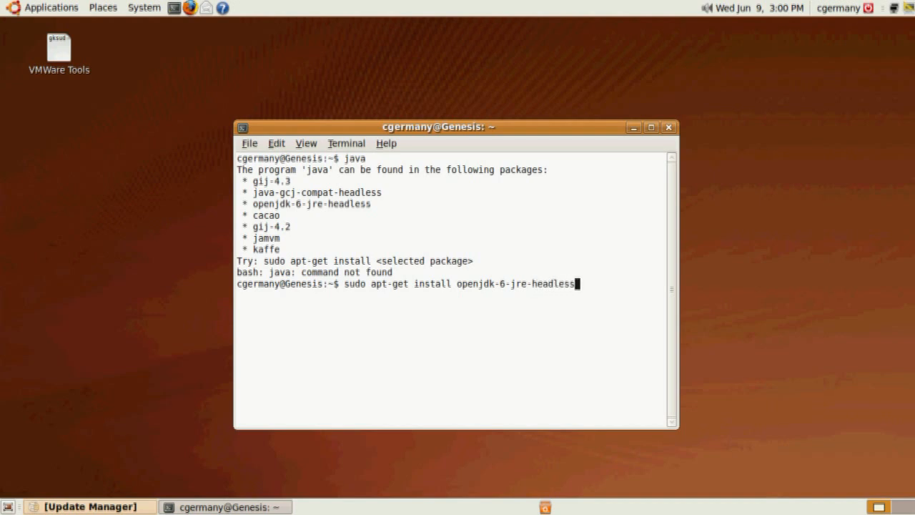
key("Return")
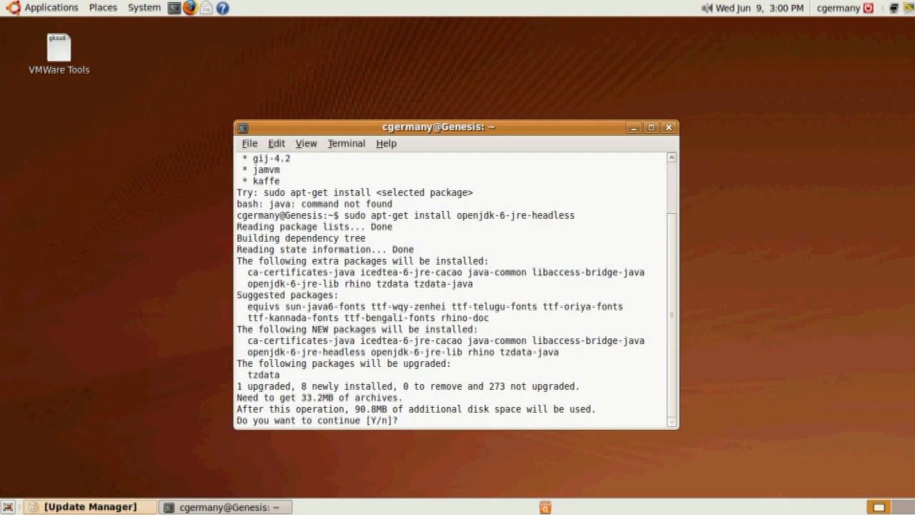
type("y")
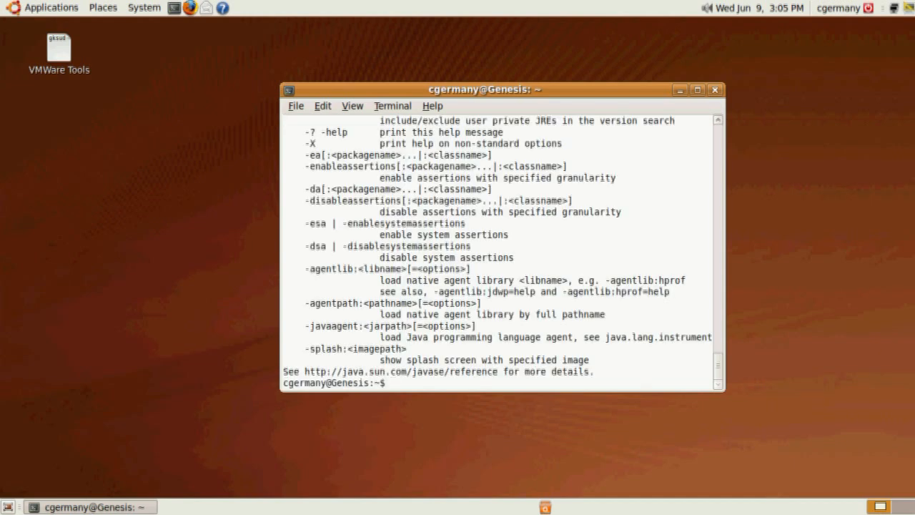
Type 'java' at the prompt to confirm the command now runs
type("java")
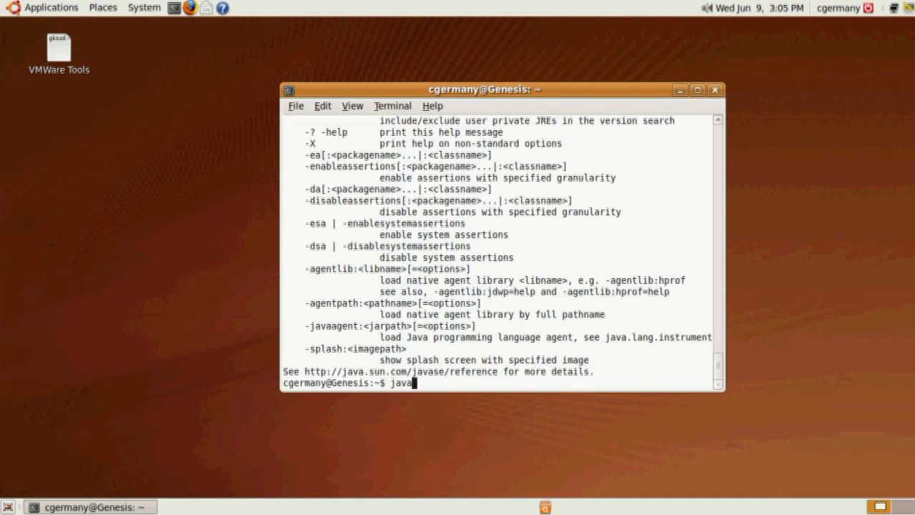